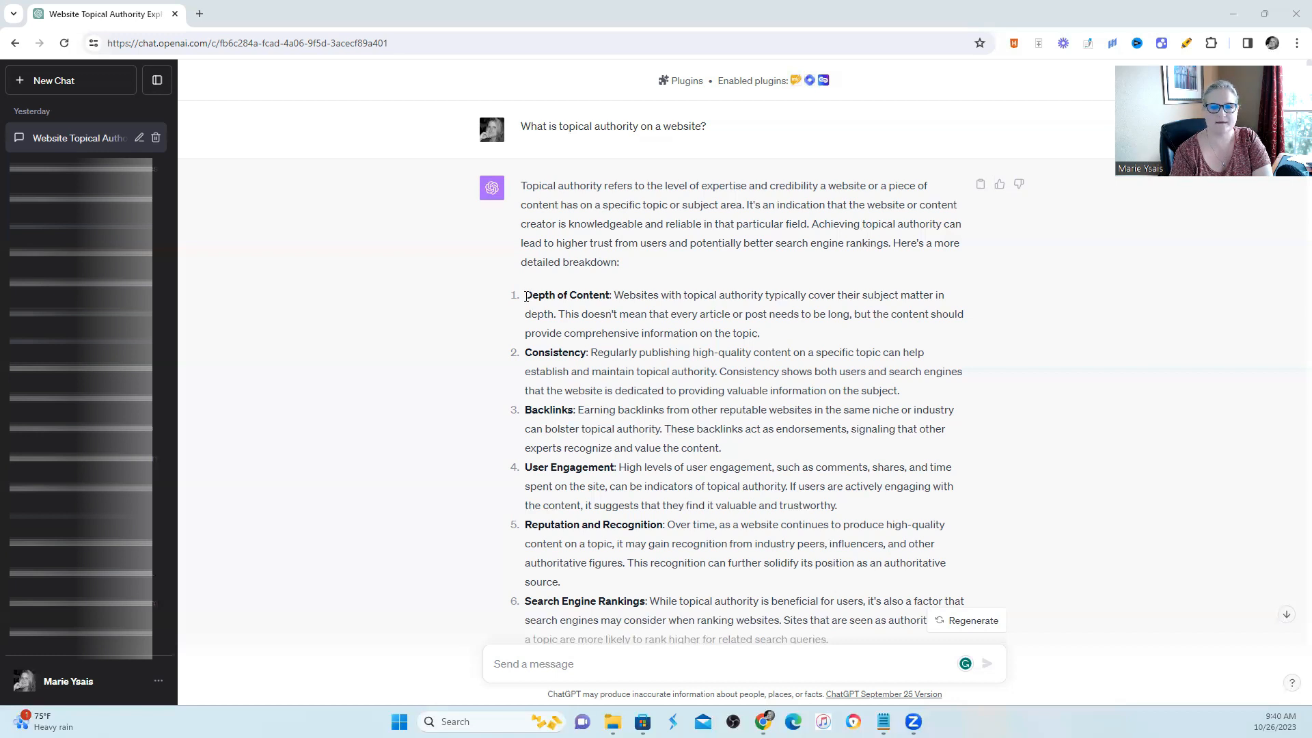
{"action": "left_click_drag", "start_coordinate": [525, 295], "coordinate": [693, 295]}
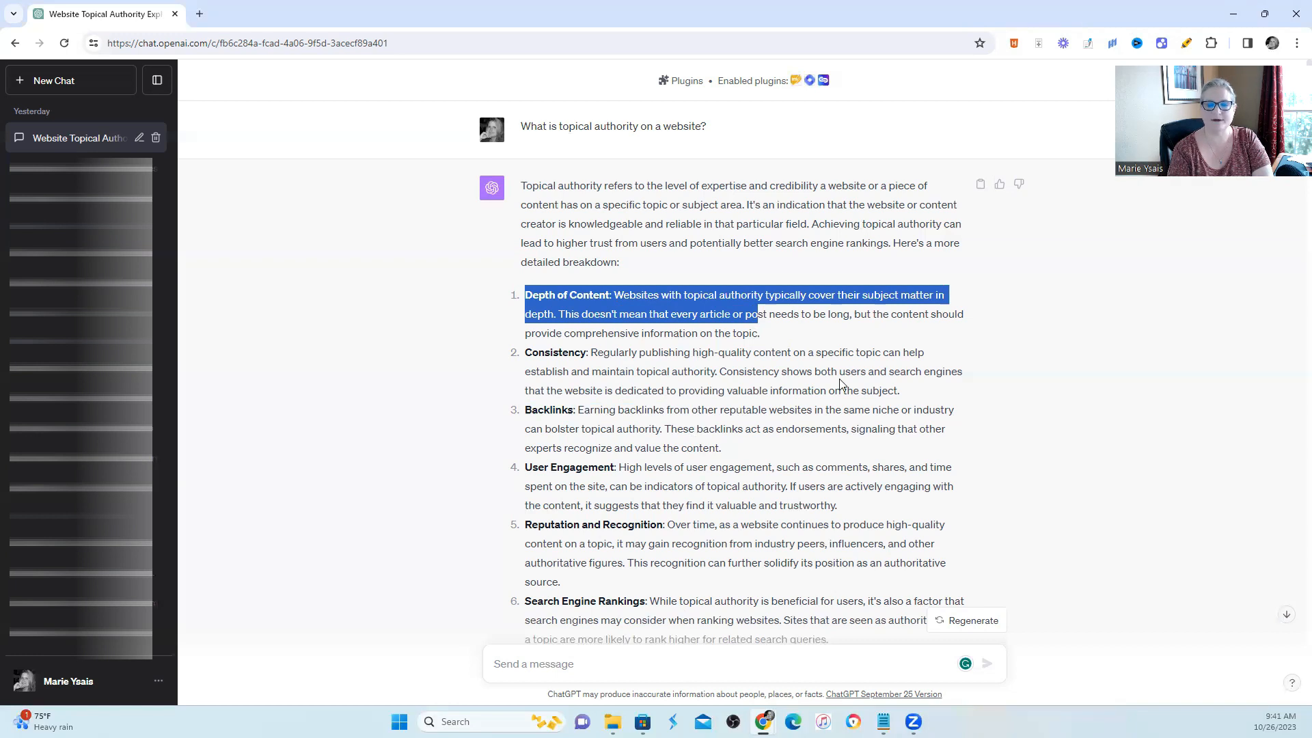
{"action": "mouse_move", "coordinate": [940, 384]}
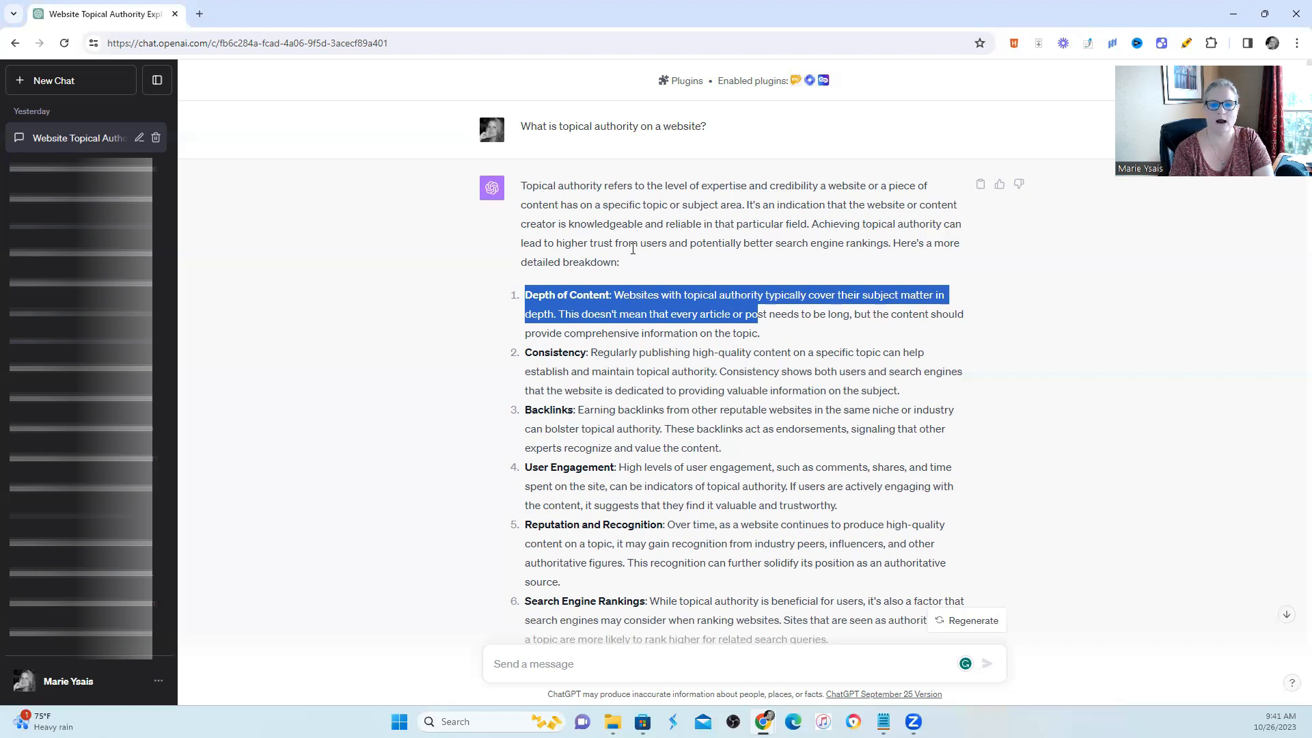
{"action": "mouse_move", "coordinate": [631, 249]}
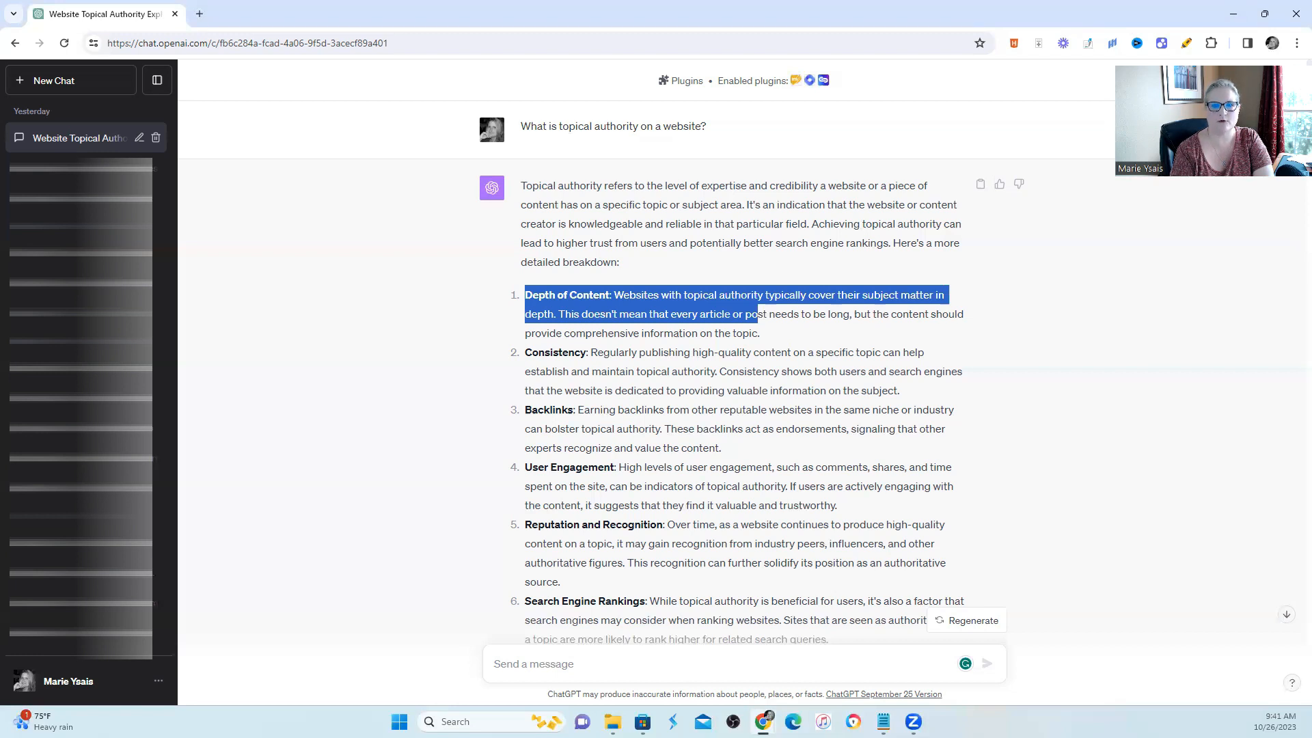
{"action": "scroll", "scroll_direction": "down", "scroll_amount": 3}
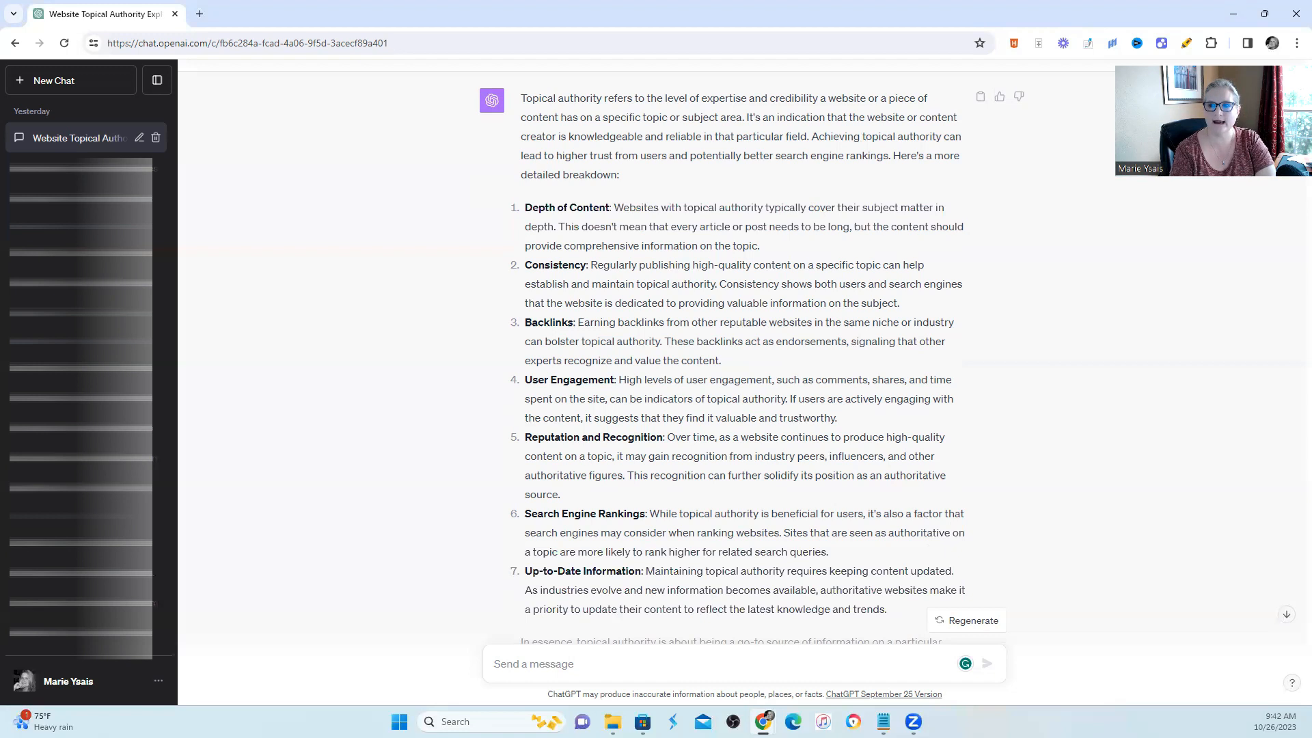
{"action": "scroll", "scroll_direction": "down", "scroll_amount": 3}
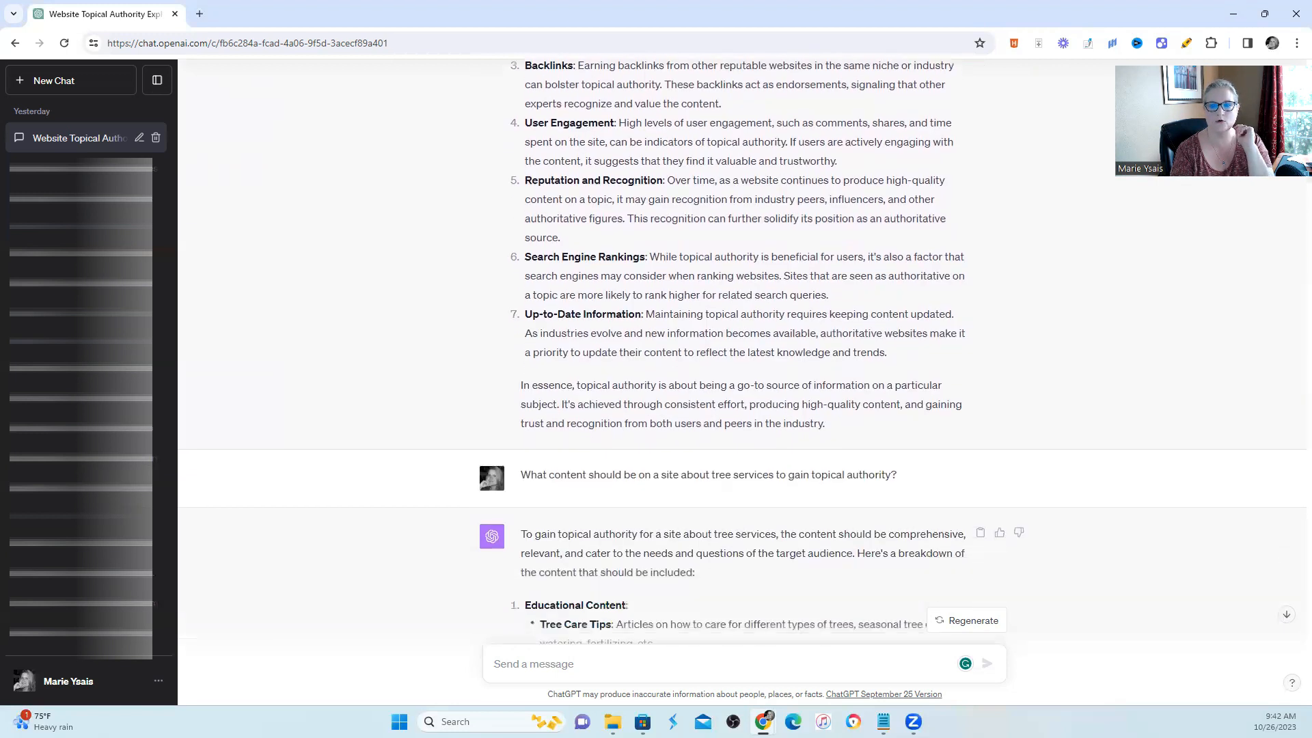
{"action": "scroll", "scroll_direction": "down", "scroll_amount": 3}
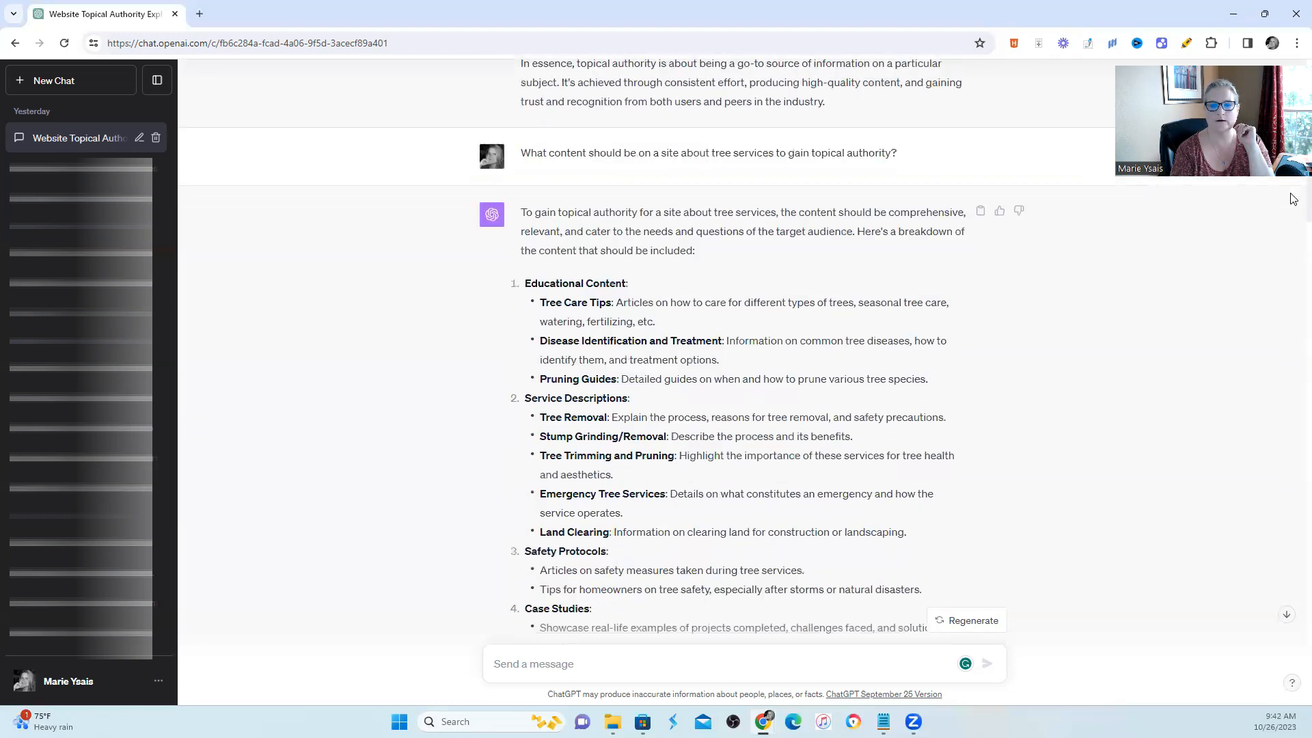
{"action": "scroll", "scroll_direction": "down", "scroll_amount": 3}
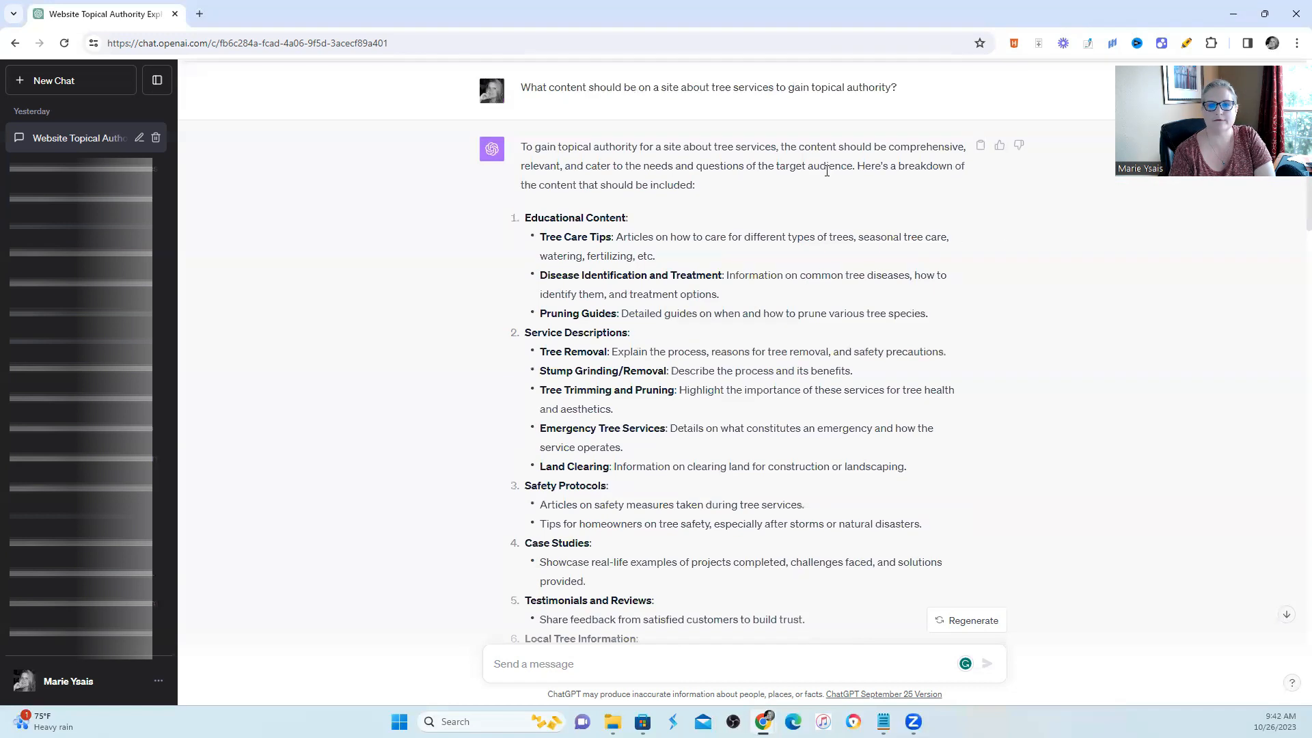
{"action": "mouse_move", "coordinate": [746, 131]}
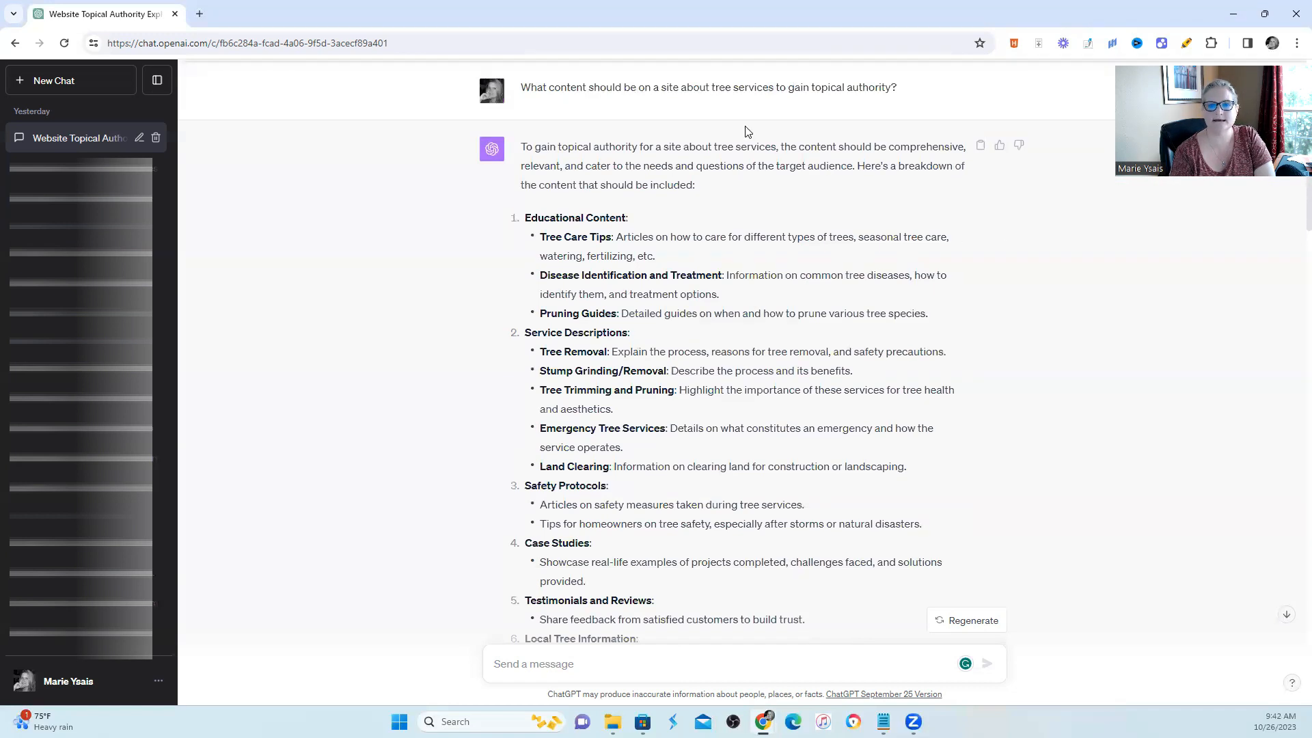
{"action": "mouse_move", "coordinate": [737, 160]}
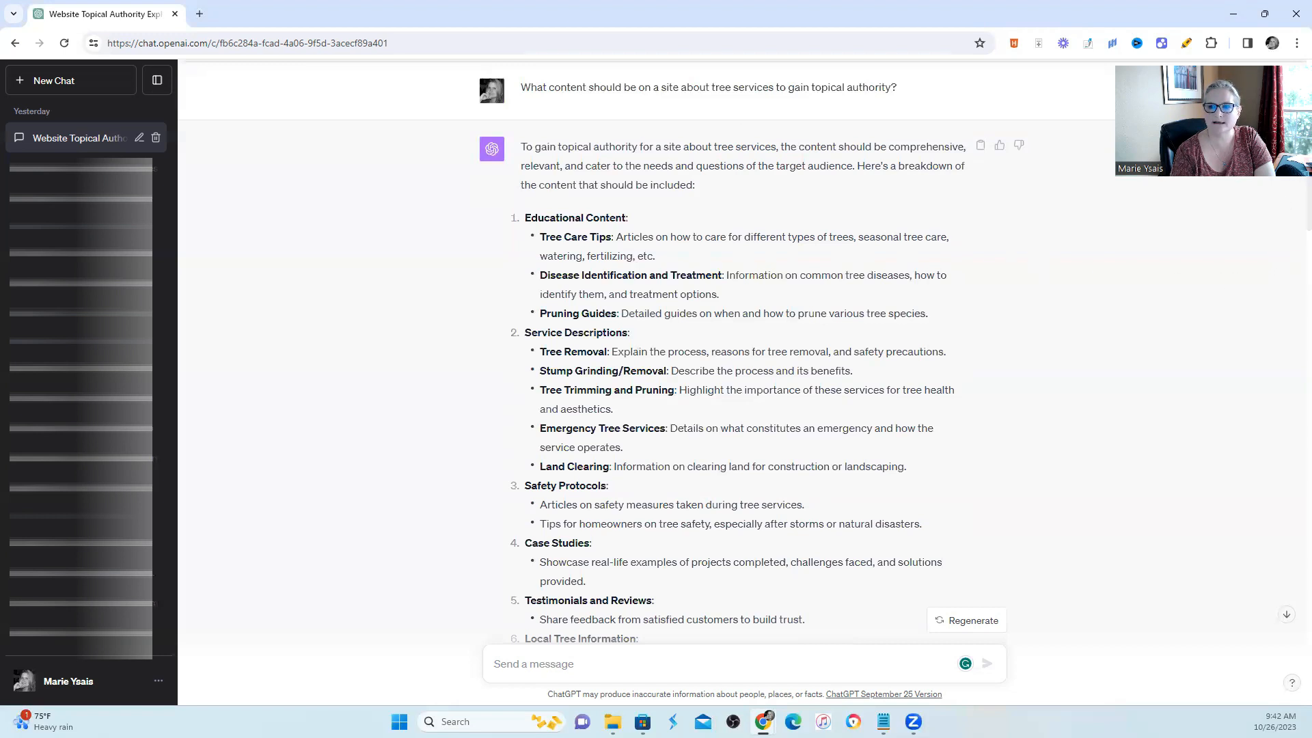
{"action": "scroll", "scroll_direction": "down", "scroll_amount": 3}
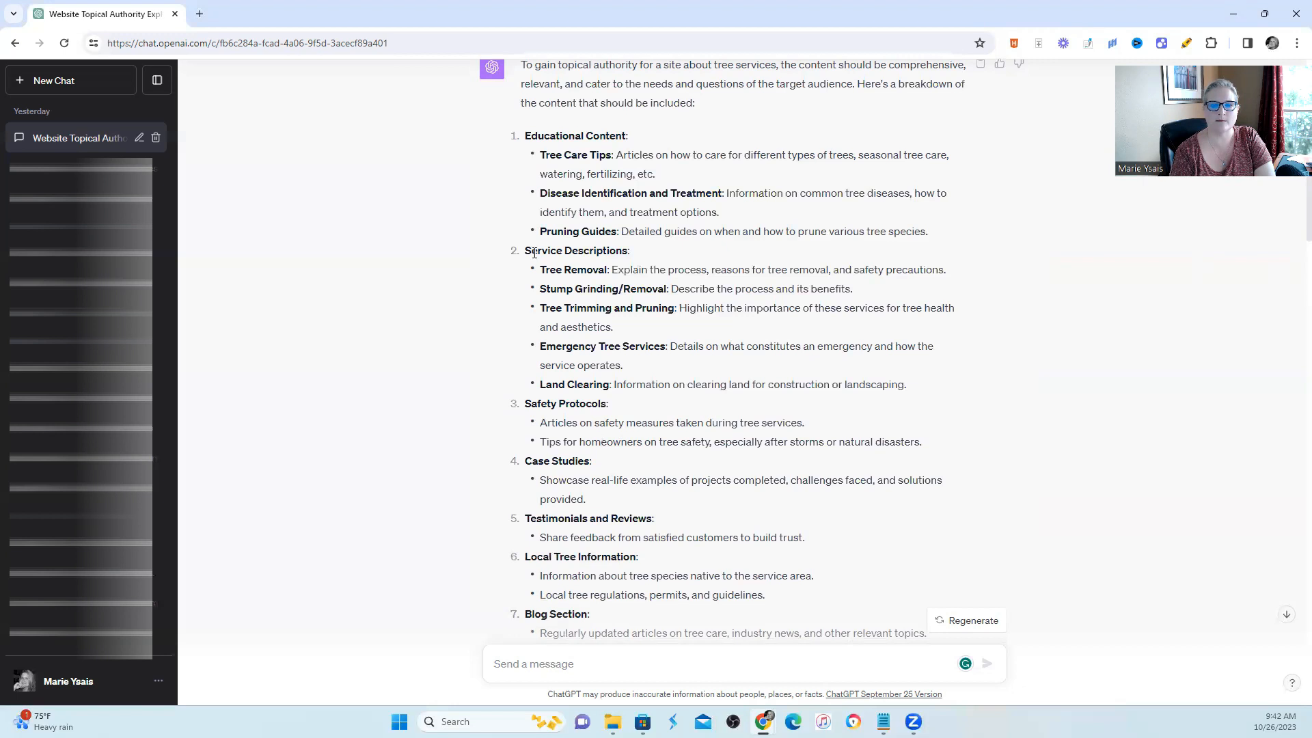
{"action": "left_click_drag", "start_coordinate": [531, 250], "coordinate": [717, 346]}
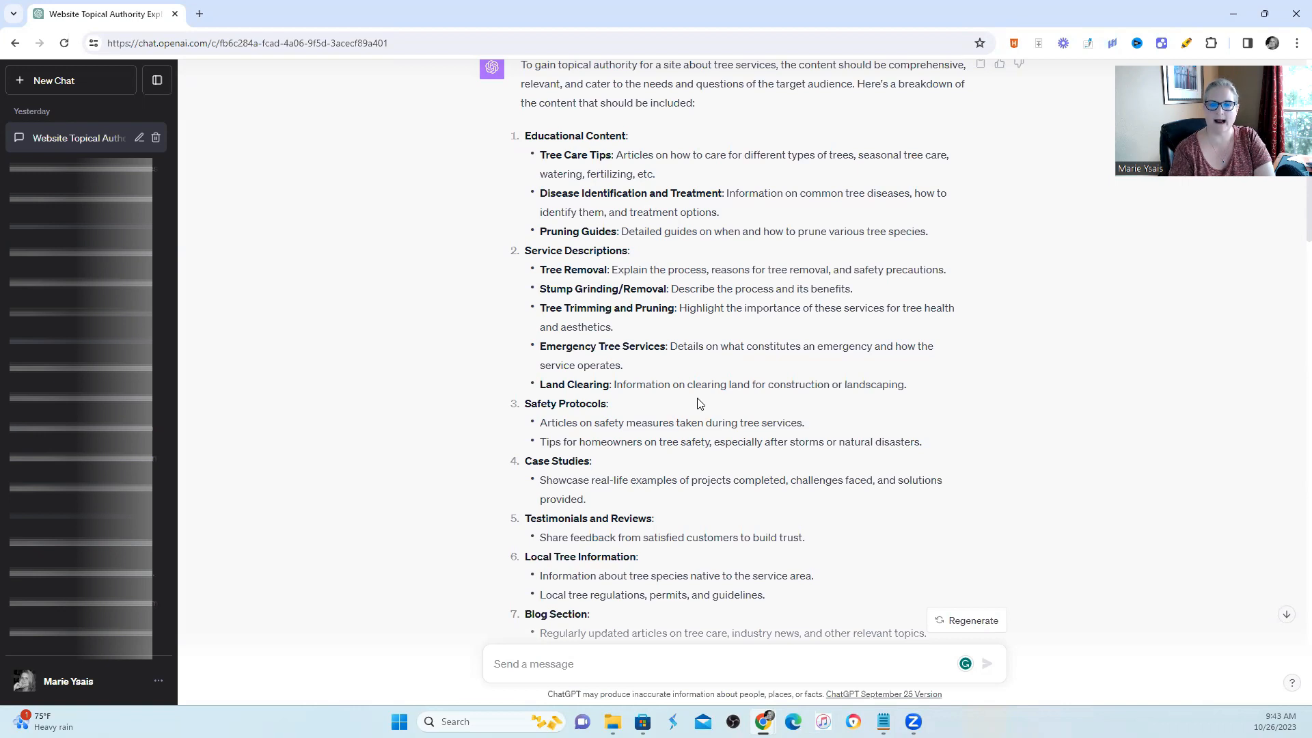
{"action": "mouse_move", "coordinate": [1292, 213]}
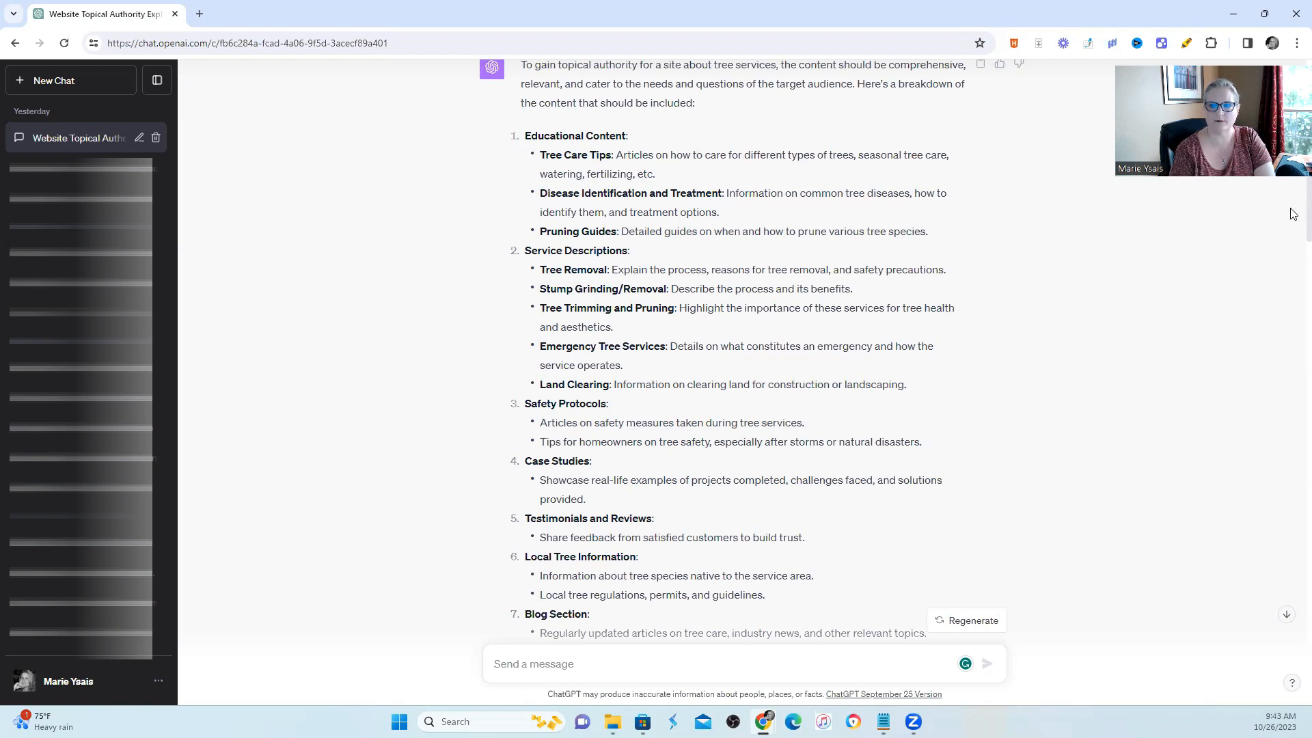
{"action": "scroll", "scroll_direction": "down", "scroll_amount": 3}
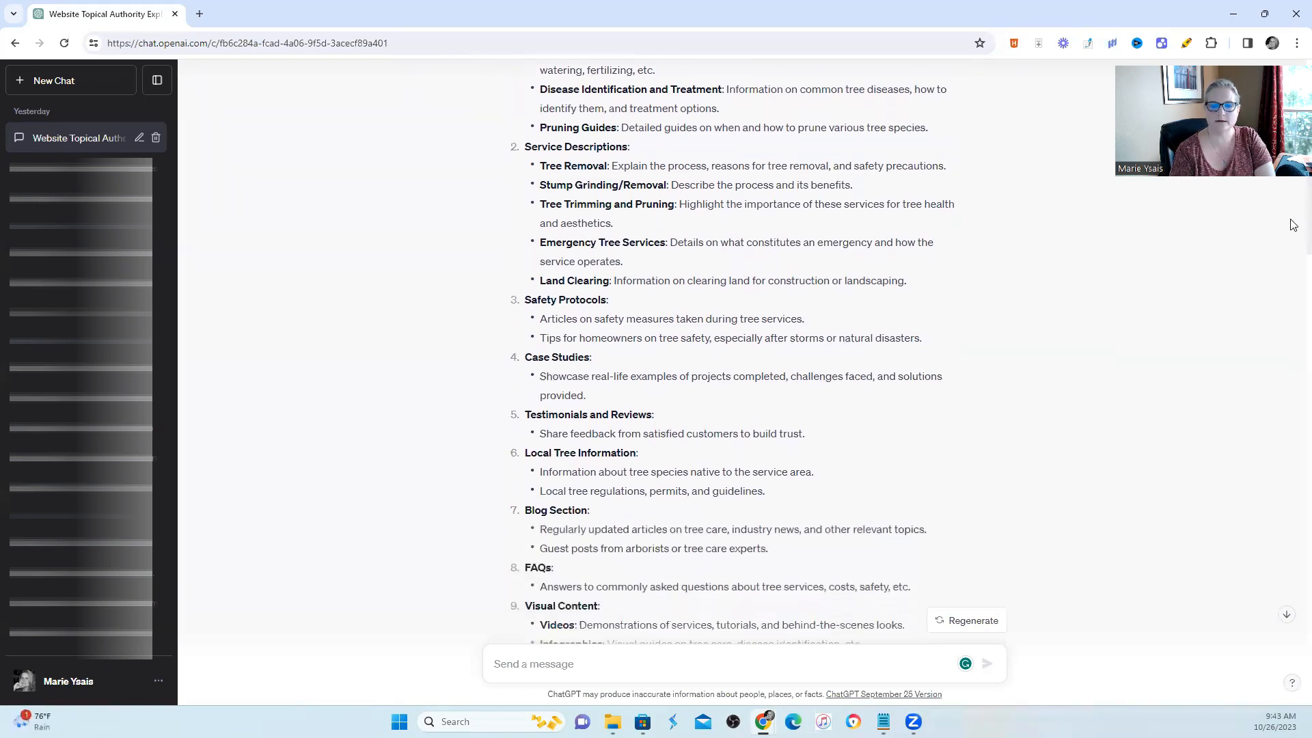
{"action": "scroll", "scroll_direction": "down", "scroll_amount": 3}
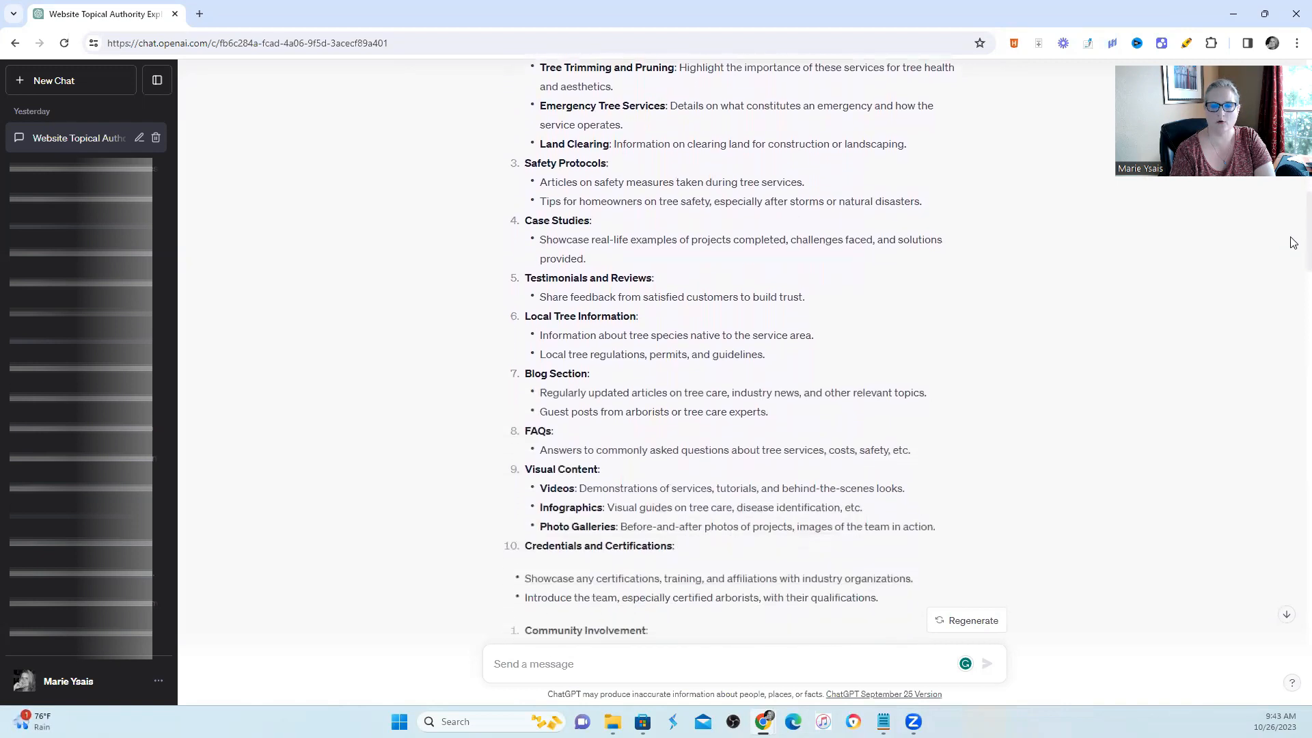
{"action": "scroll", "scroll_direction": "down", "scroll_amount": 3}
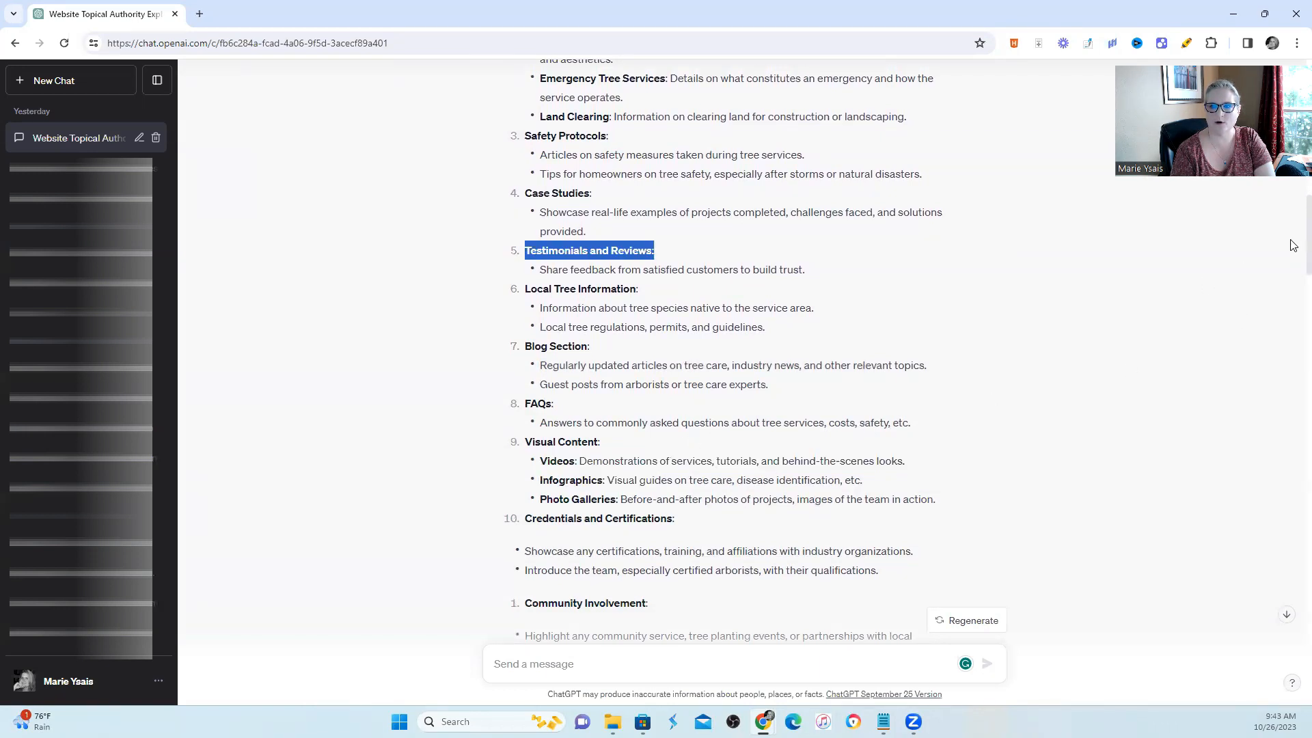
{"action": "scroll", "scroll_direction": "down", "scroll_amount": 3}
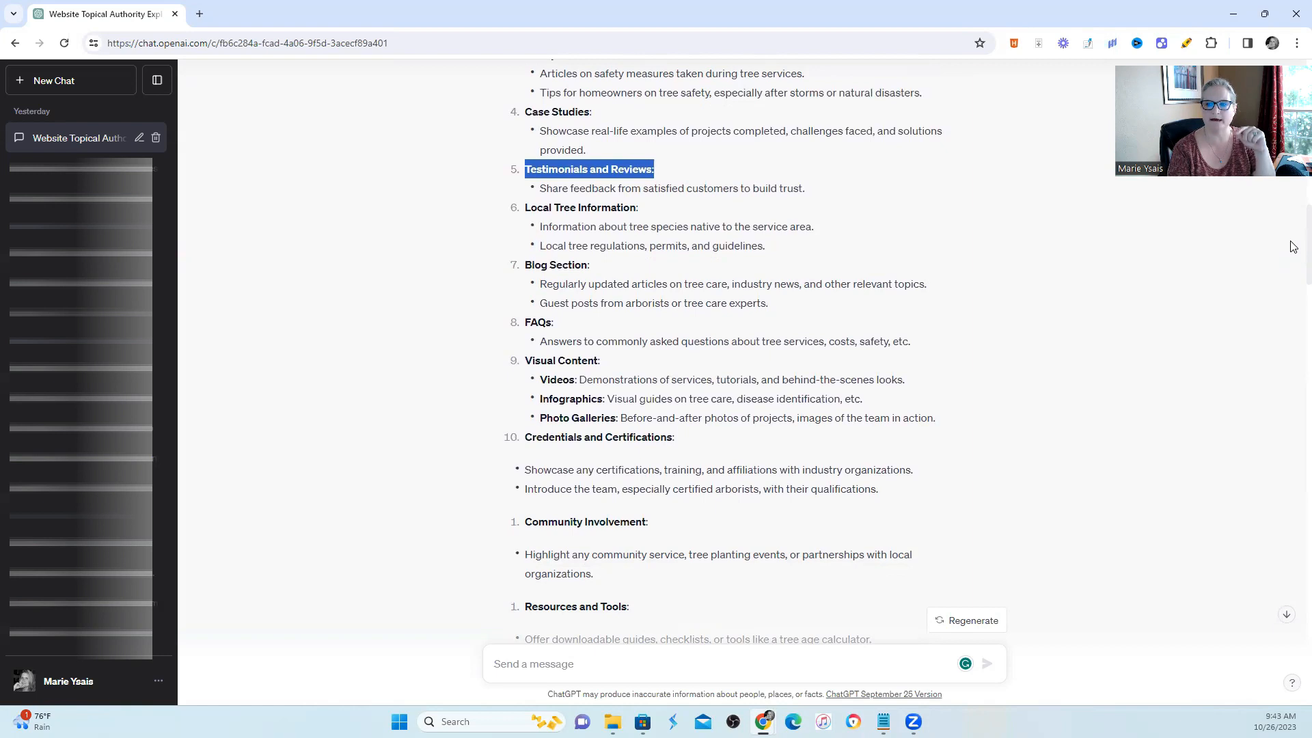
{"action": "scroll", "scroll_direction": "down", "scroll_amount": 3}
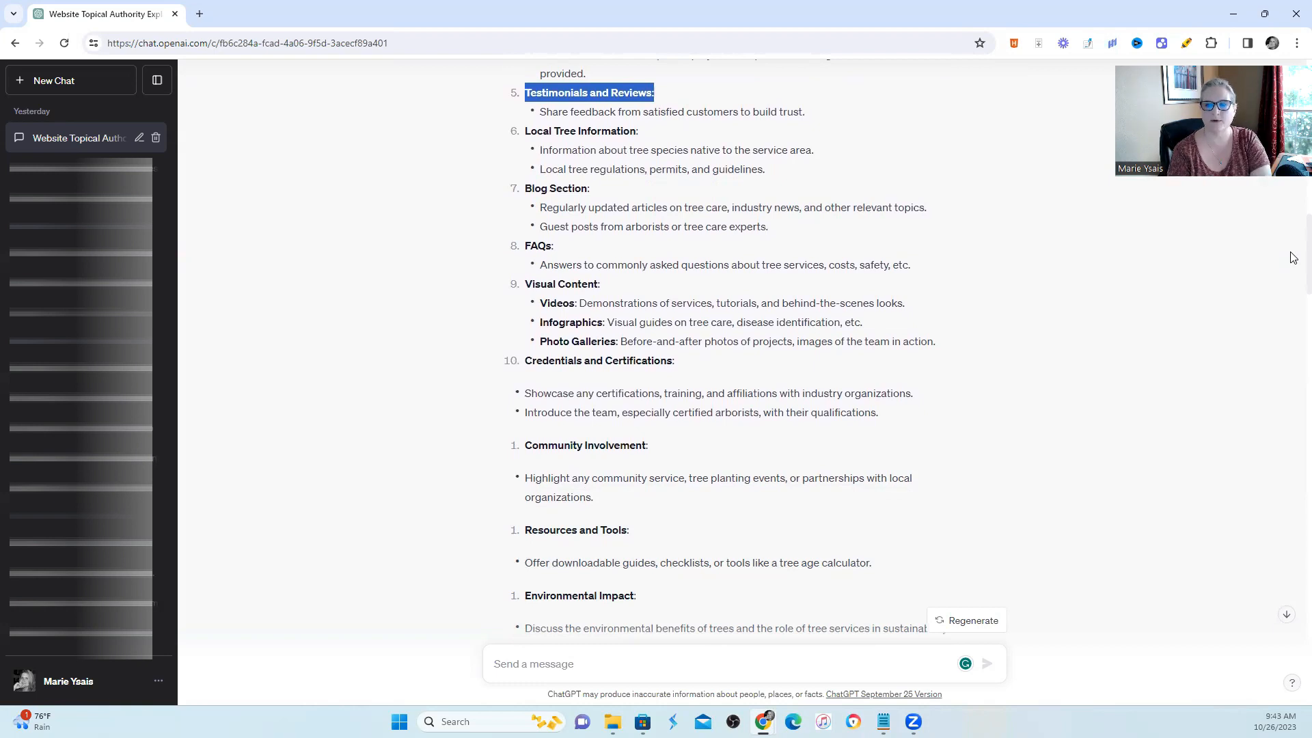
{"action": "scroll", "scroll_direction": "down", "scroll_amount": 3}
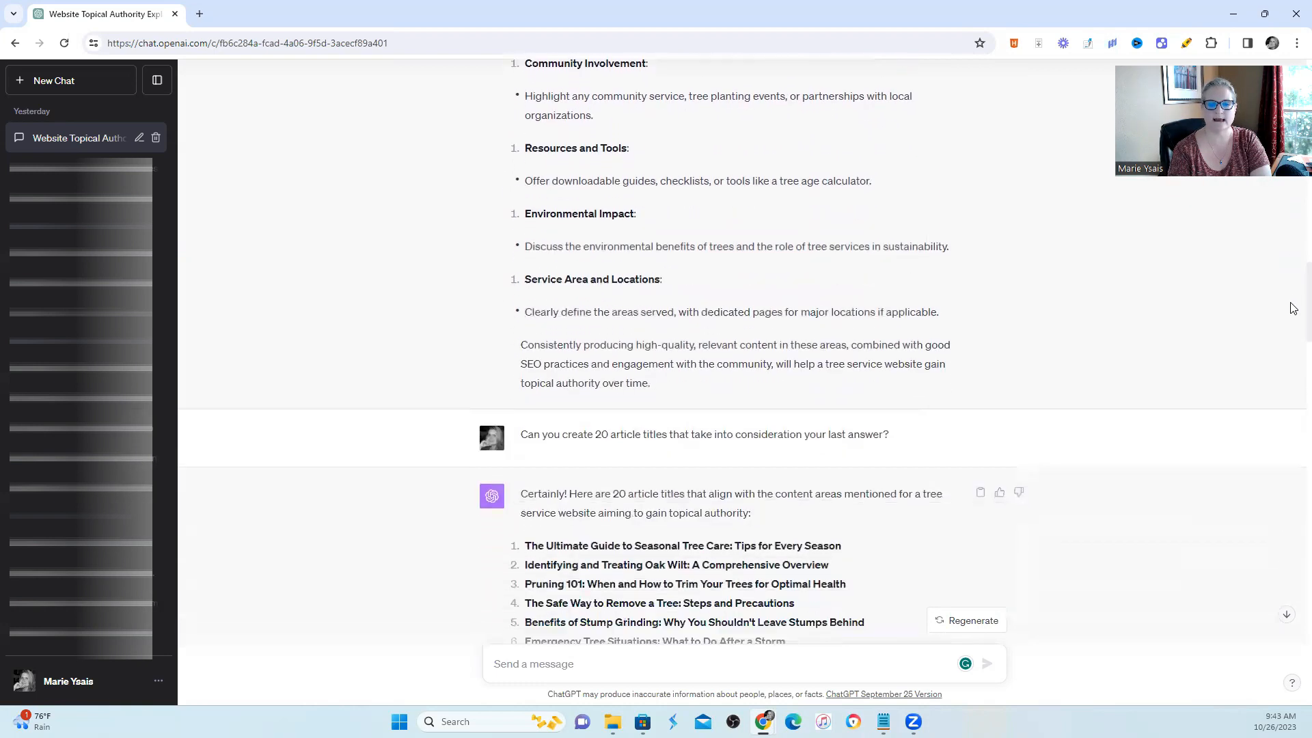
{"action": "scroll", "scroll_direction": "down", "scroll_amount": 3}
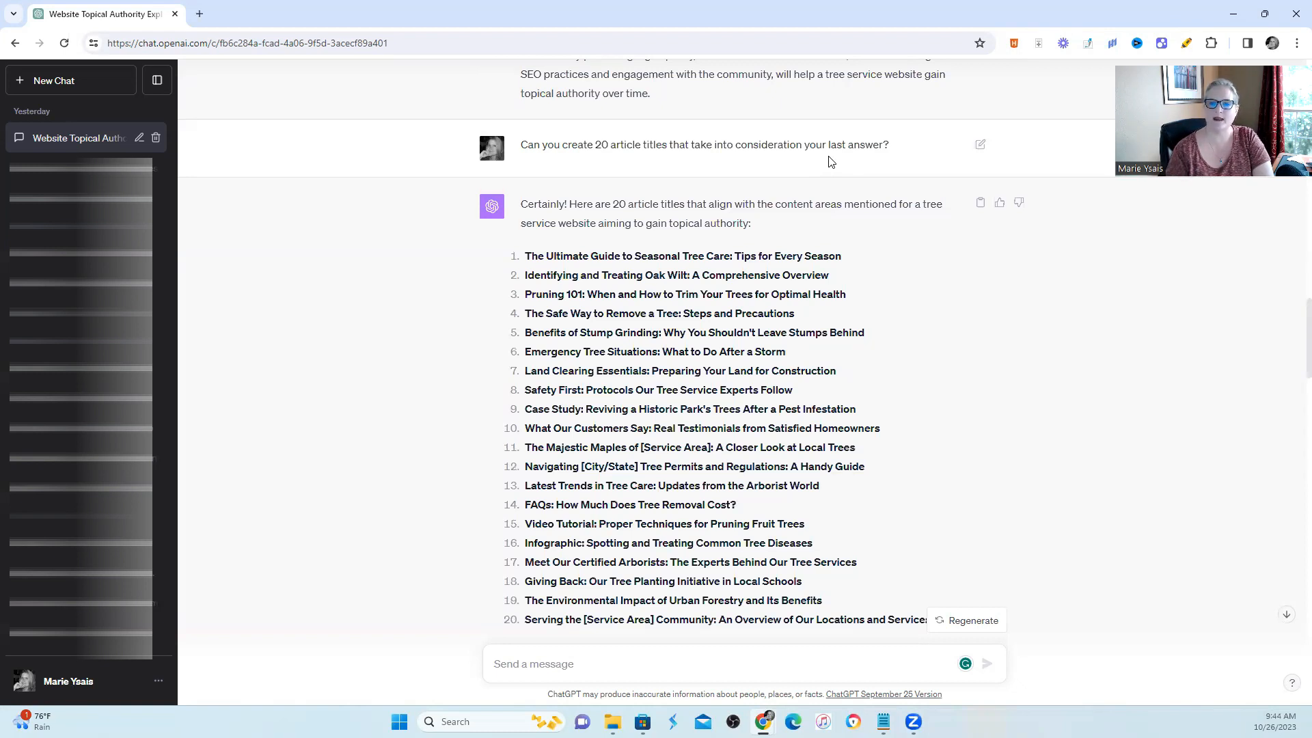
{"action": "mouse_move", "coordinate": [647, 287]}
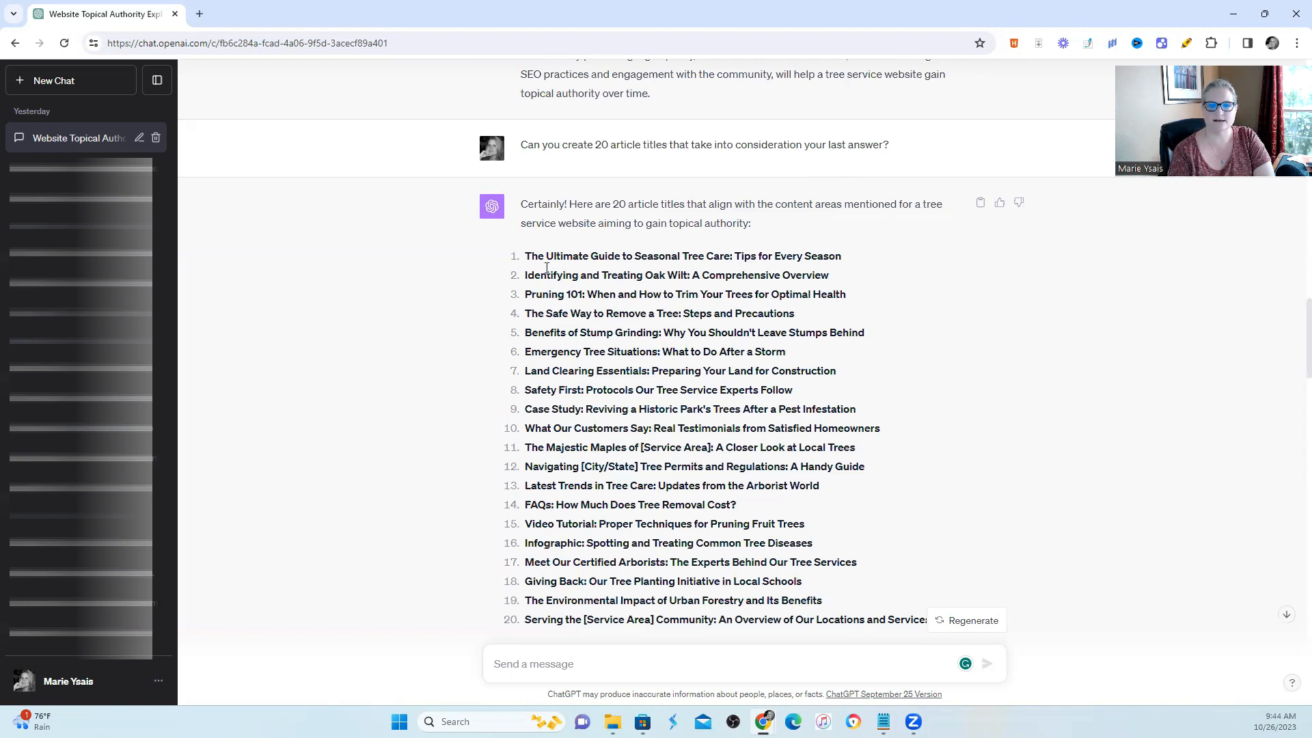
{"action": "left_click_drag", "start_coordinate": [548, 256], "coordinate": [739, 255]}
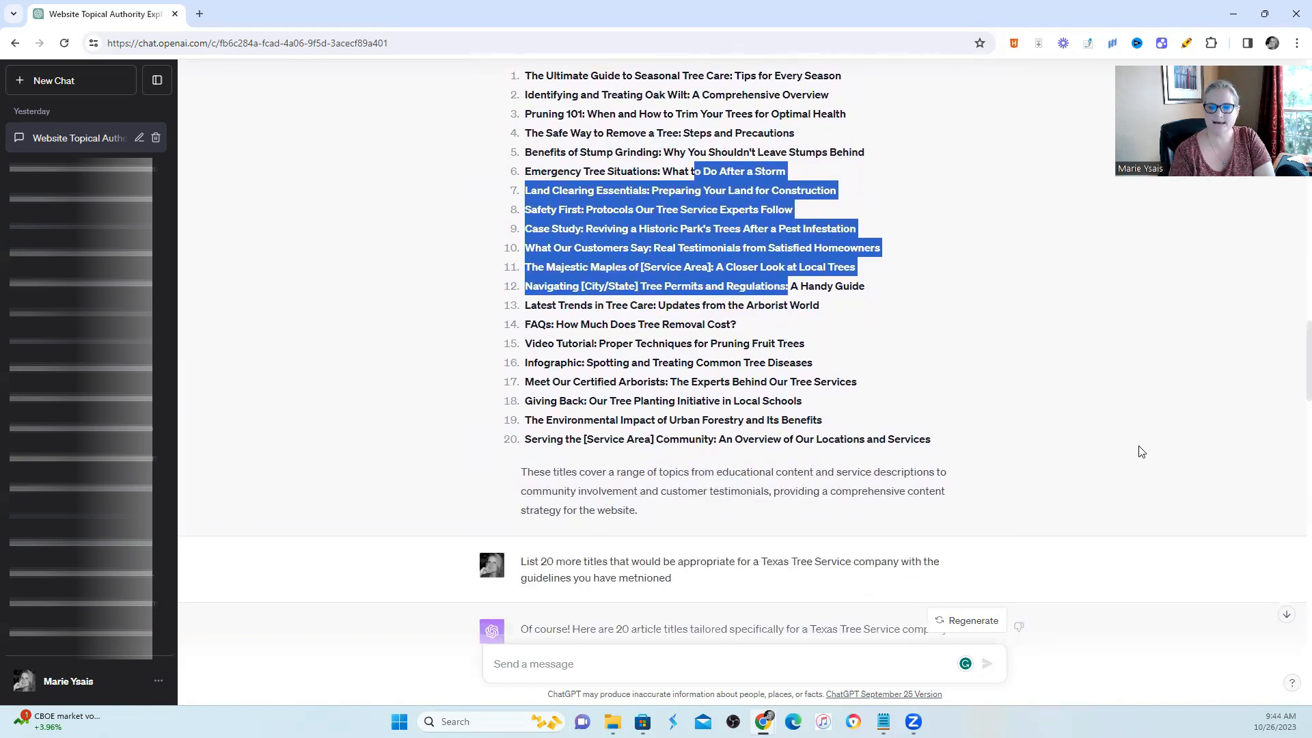
{"action": "scroll", "scroll_direction": "down", "scroll_amount": 3}
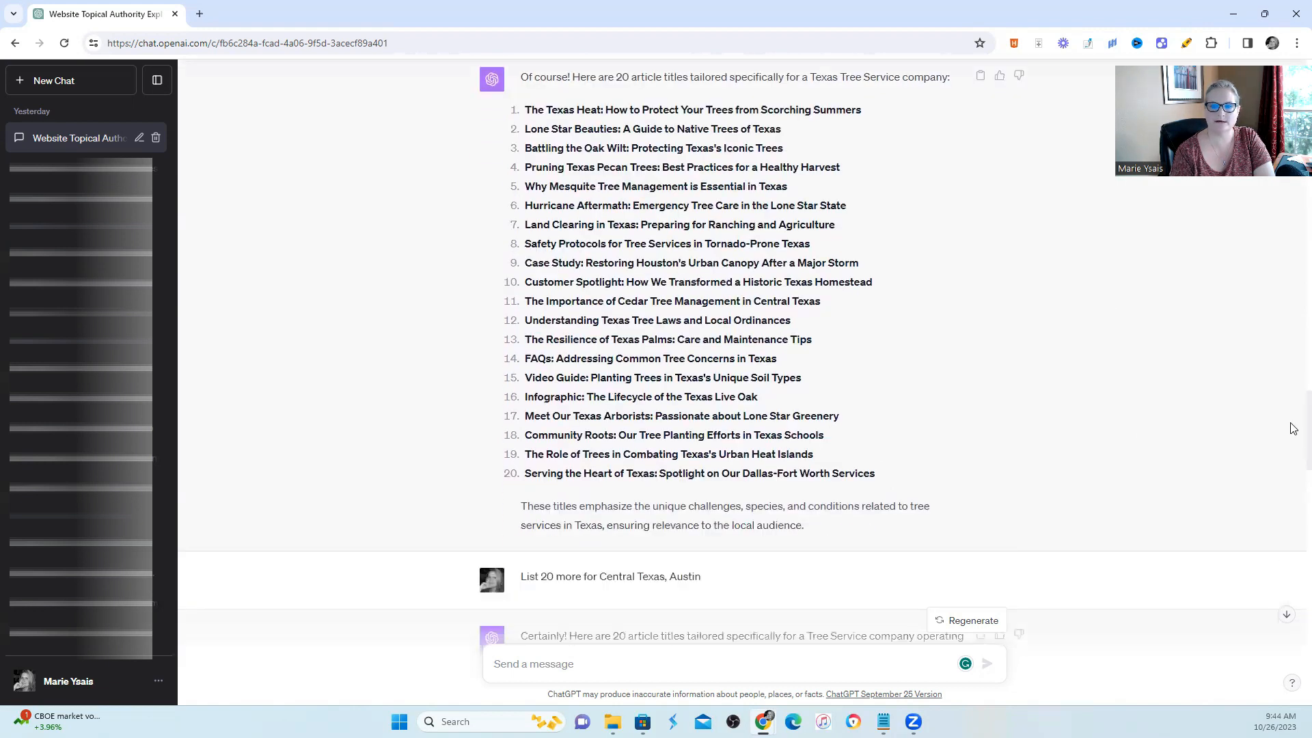
{"action": "scroll", "scroll_direction": "down", "scroll_amount": 3}
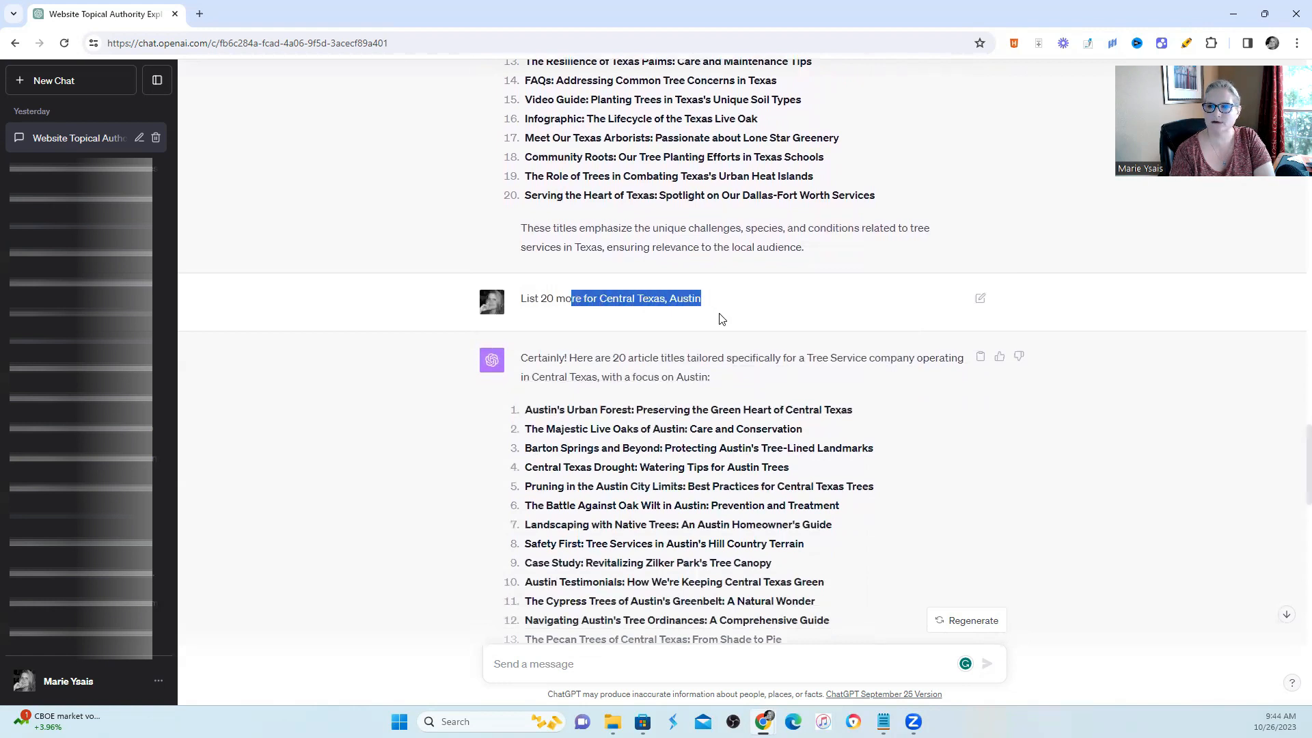
{"action": "mouse_move", "coordinate": [930, 459]}
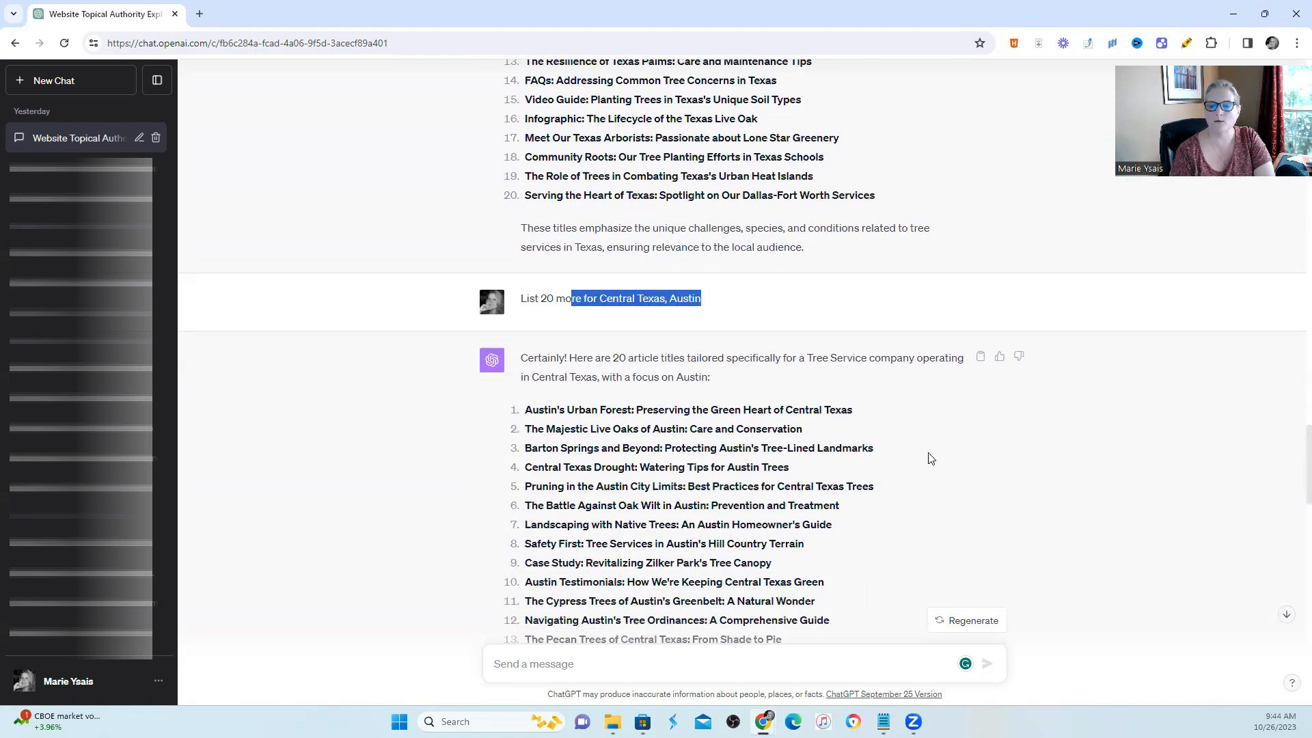
{"action": "scroll", "scroll_direction": "down", "scroll_amount": 3}
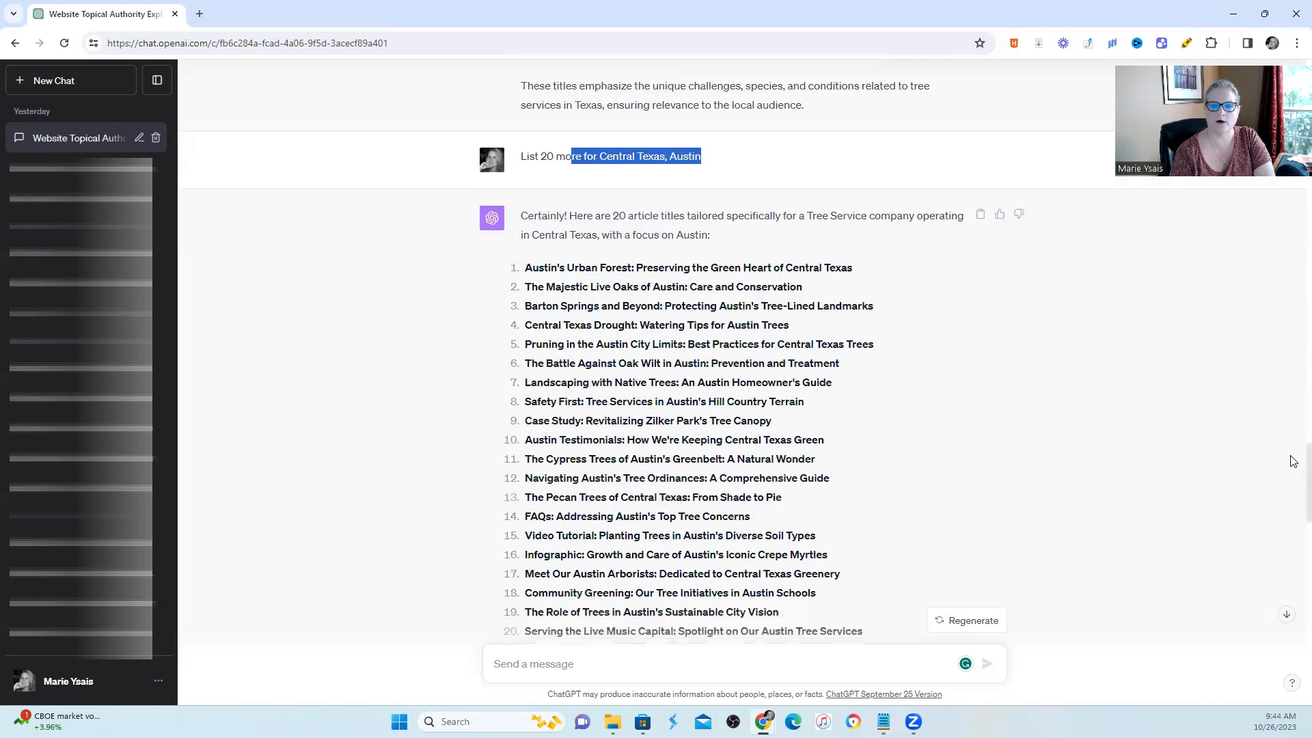
{"action": "left_click", "coordinate": [583, 419]}
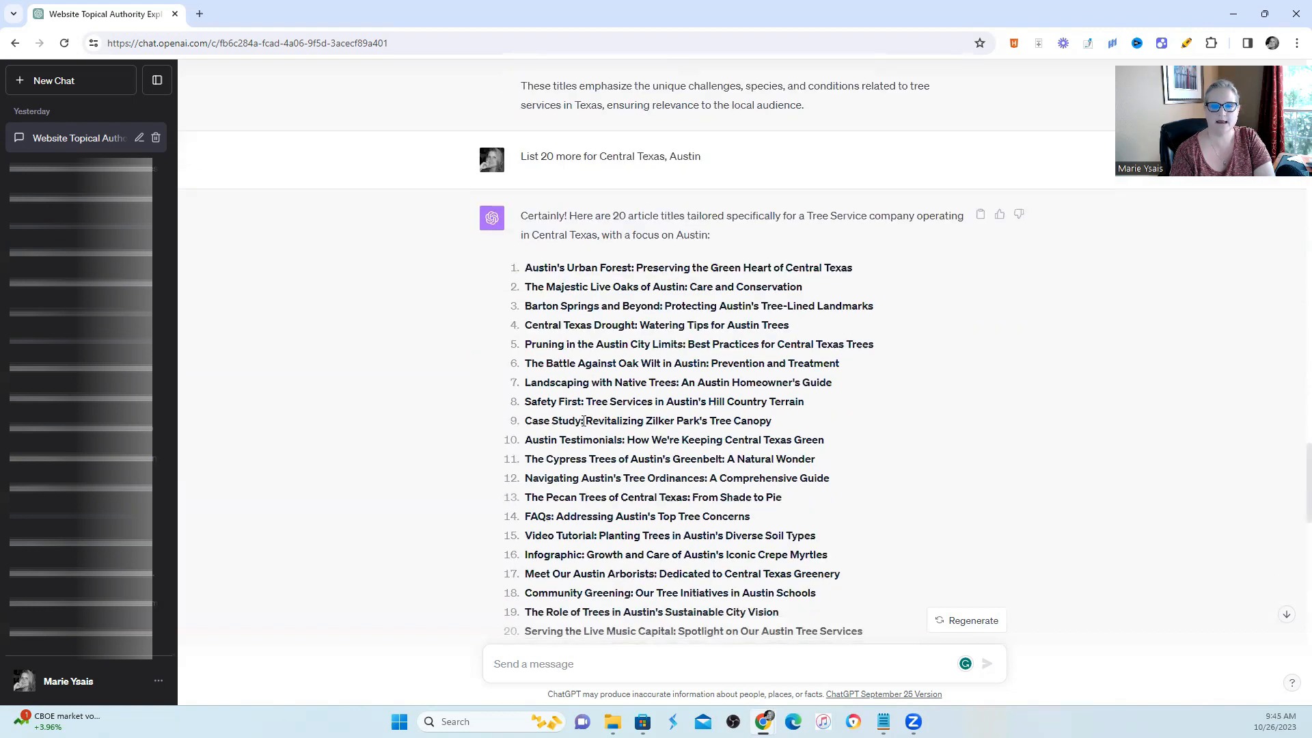
{"action": "left_click_drag", "start_coordinate": [587, 420], "coordinate": [799, 438]}
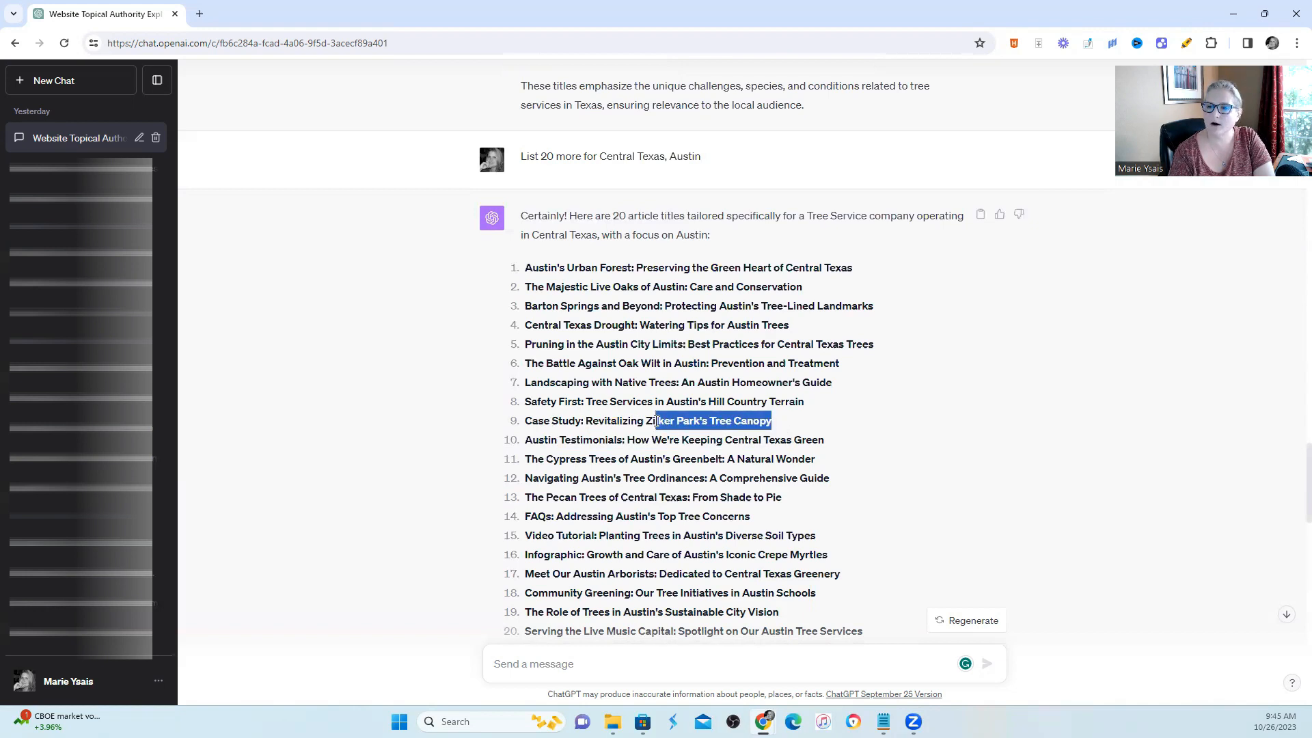
{"action": "left_click", "coordinate": [646, 419]}
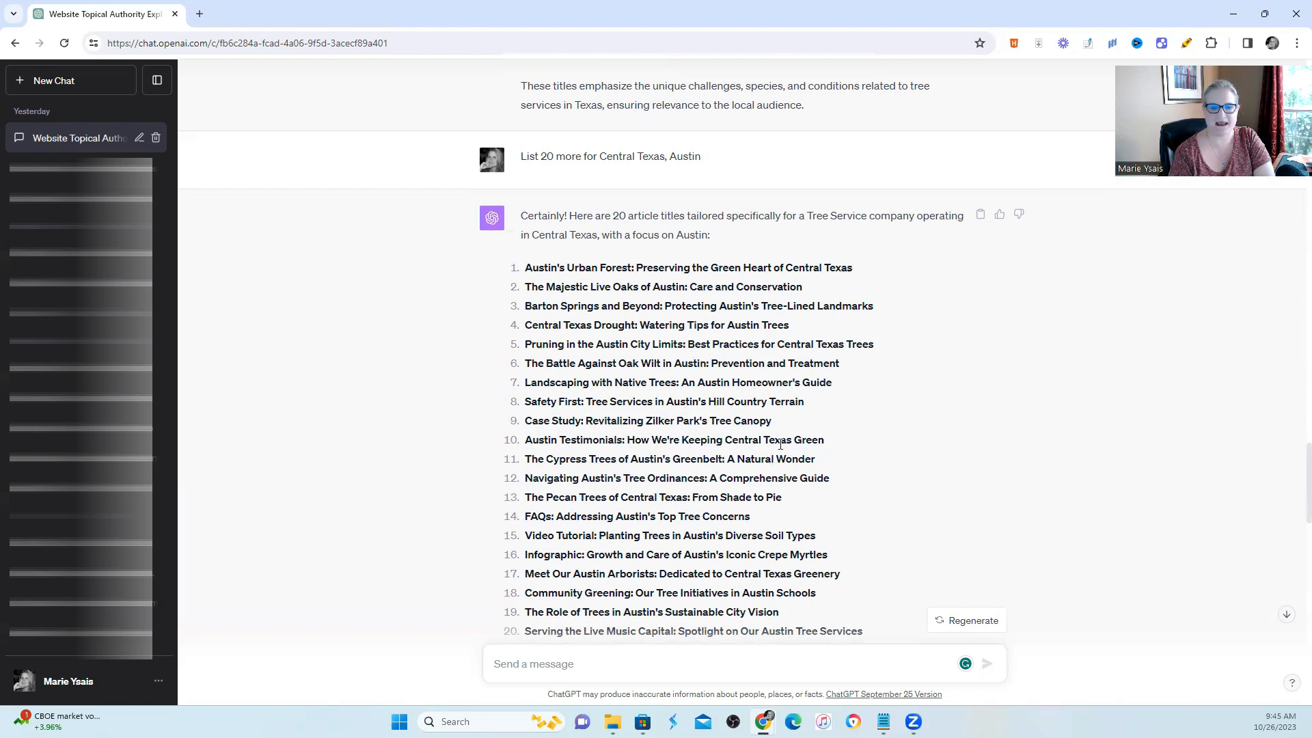
{"action": "left_click_drag", "start_coordinate": [626, 439], "coordinate": [802, 438]}
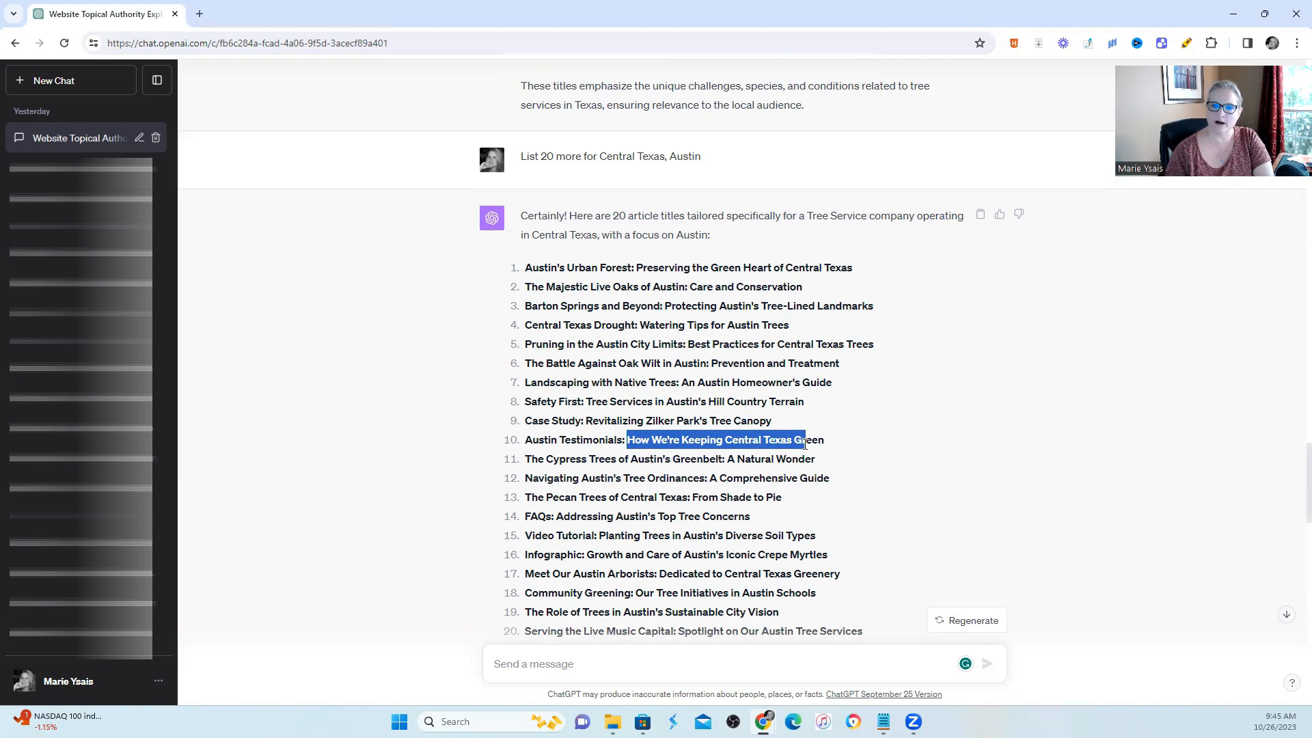
{"action": "mouse_move", "coordinate": [808, 7]}
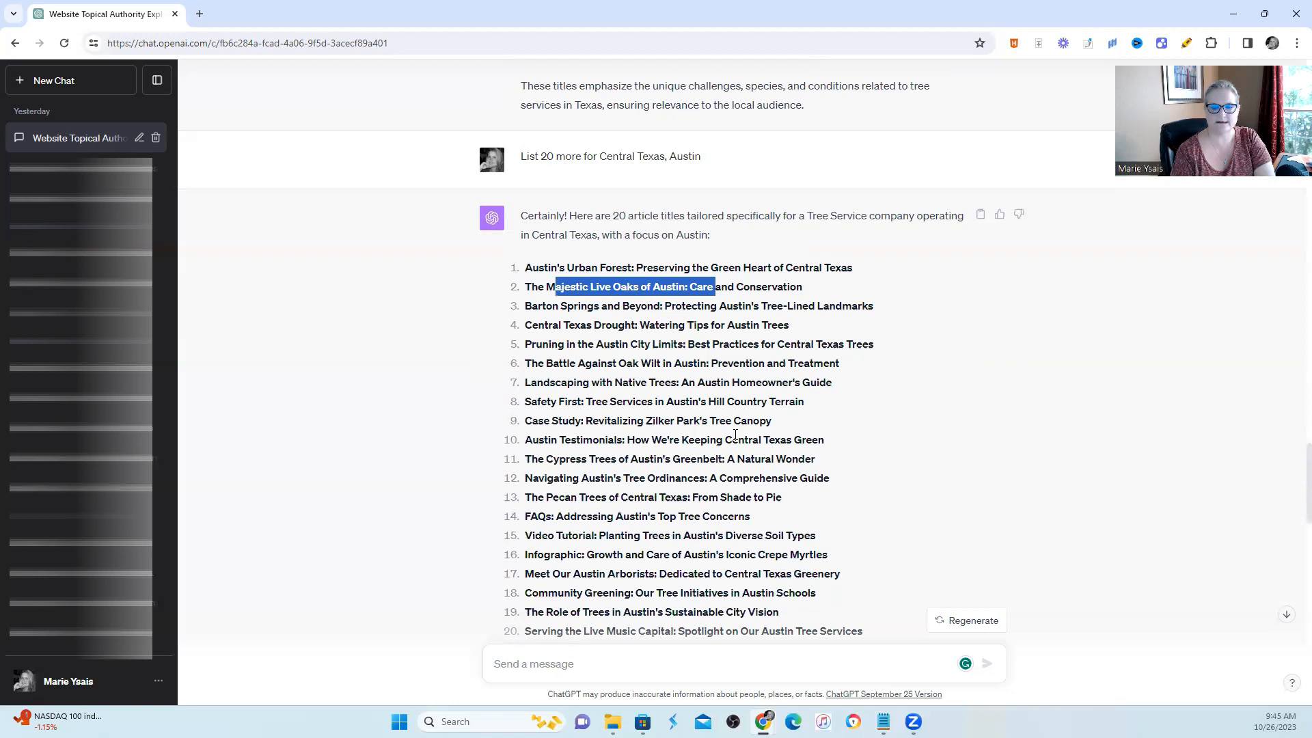
{"action": "scroll", "scroll_direction": "down", "scroll_amount": 3}
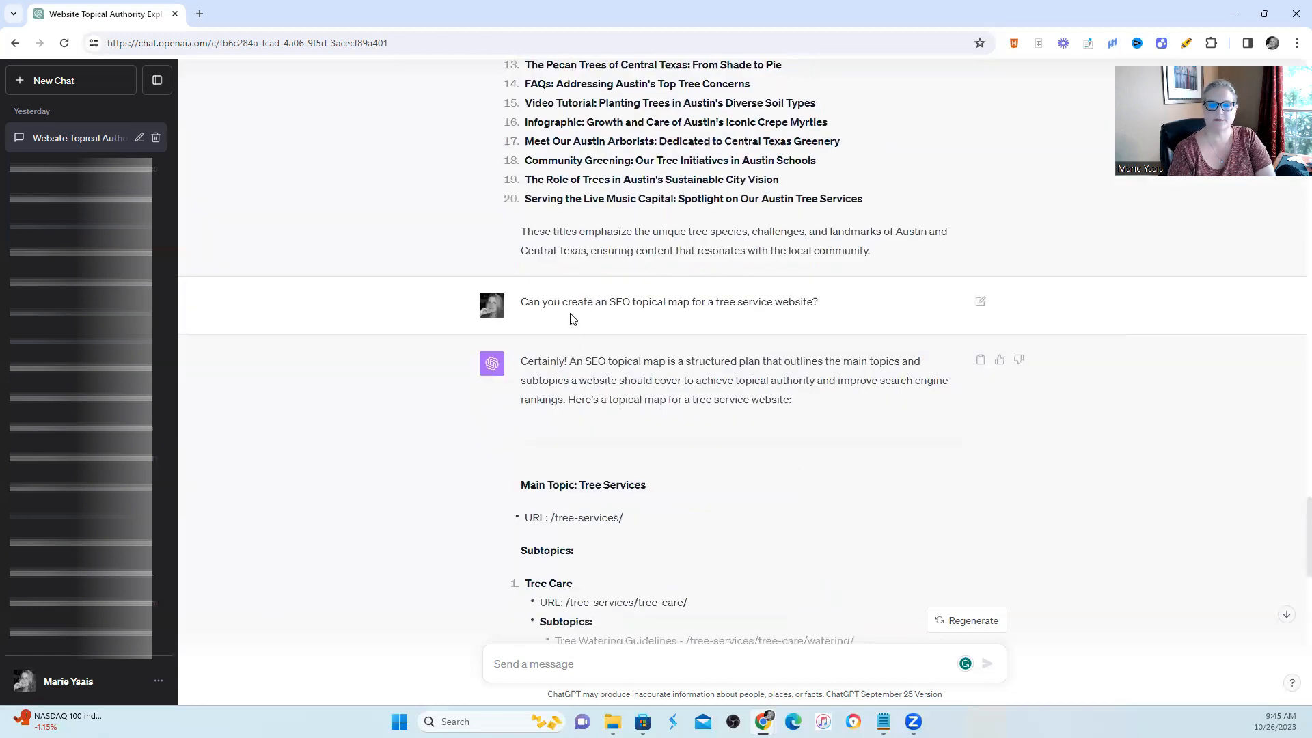
{"action": "left_click_drag", "start_coordinate": [572, 301], "coordinate": [799, 301]}
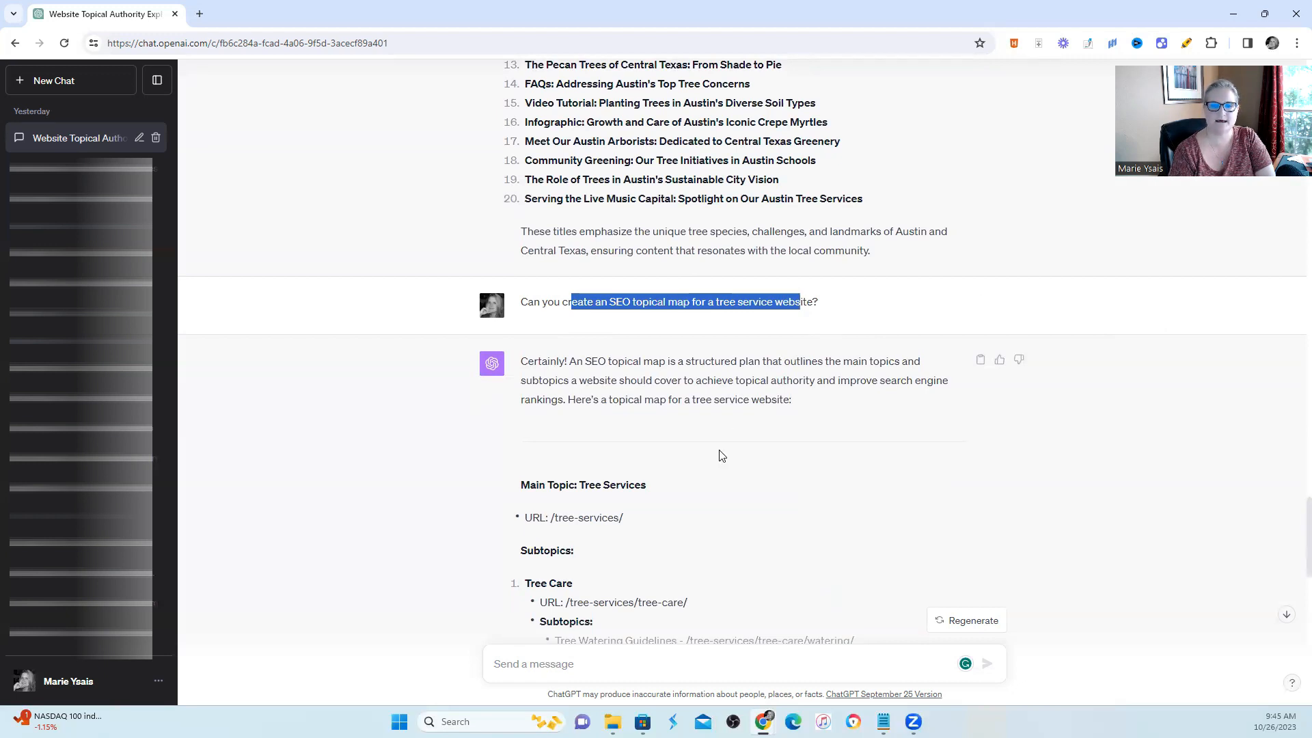
{"action": "scroll", "scroll_direction": "down", "scroll_amount": 3}
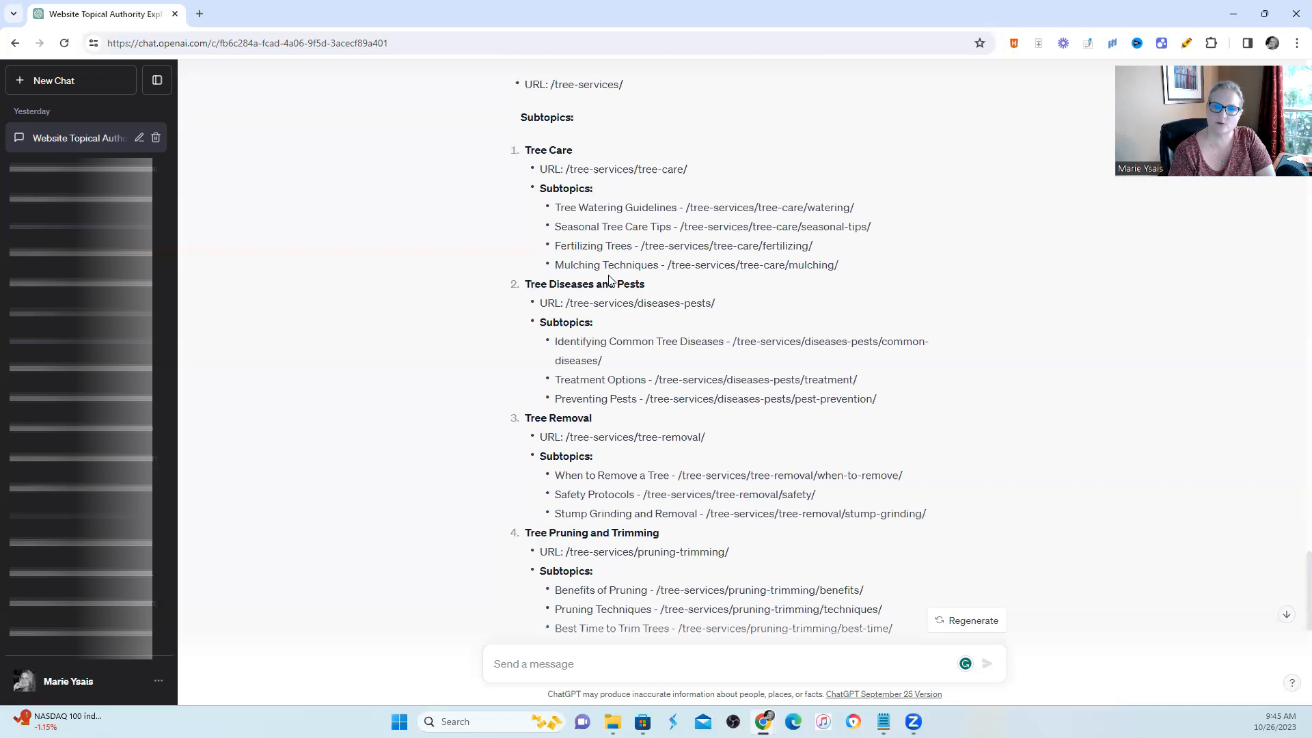
{"action": "left_click_drag", "start_coordinate": [554, 208], "coordinate": [710, 208]}
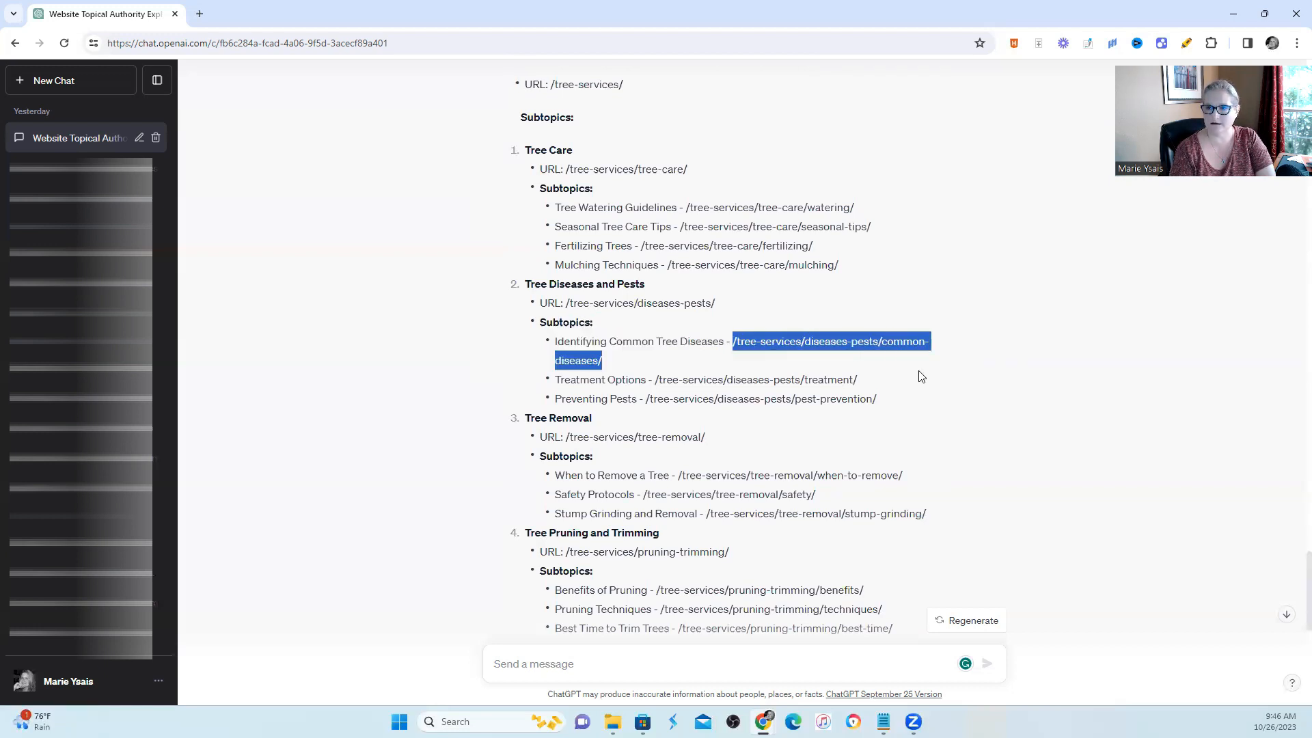
{"action": "mouse_move", "coordinate": [907, 384]}
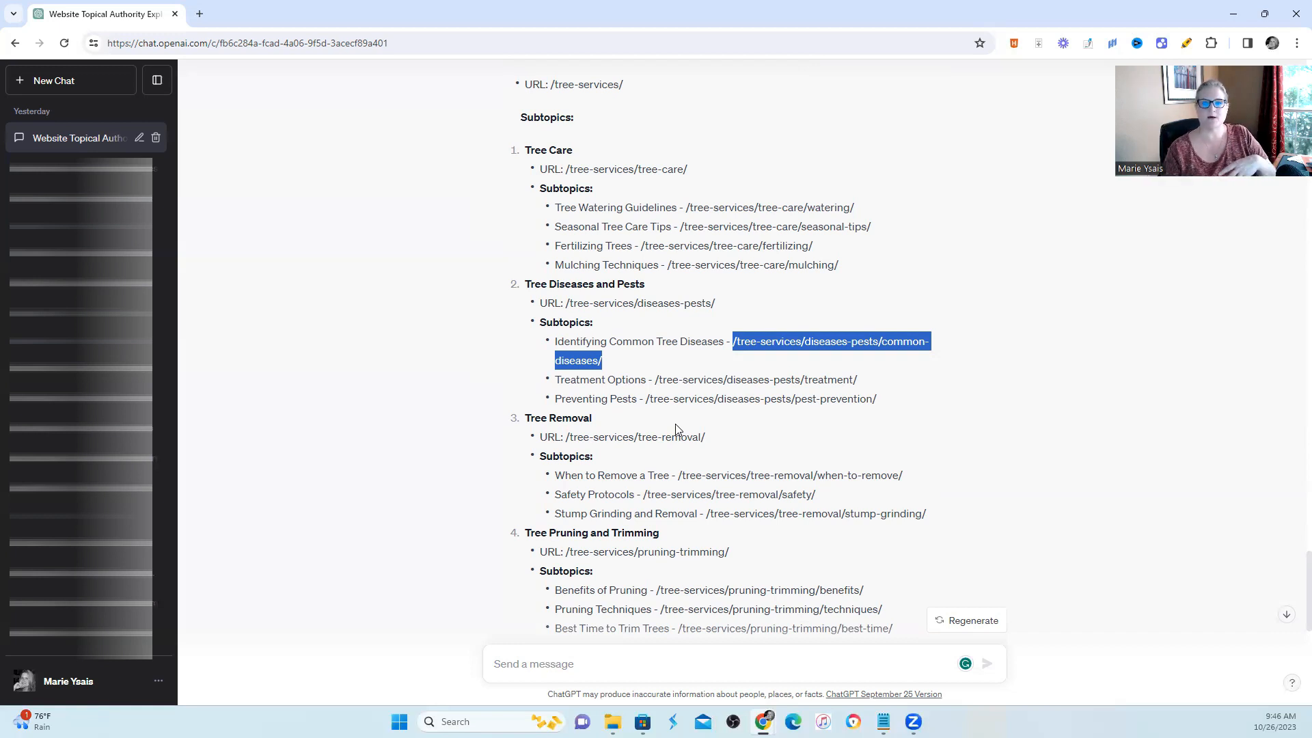
{"action": "mouse_move", "coordinate": [829, 426]}
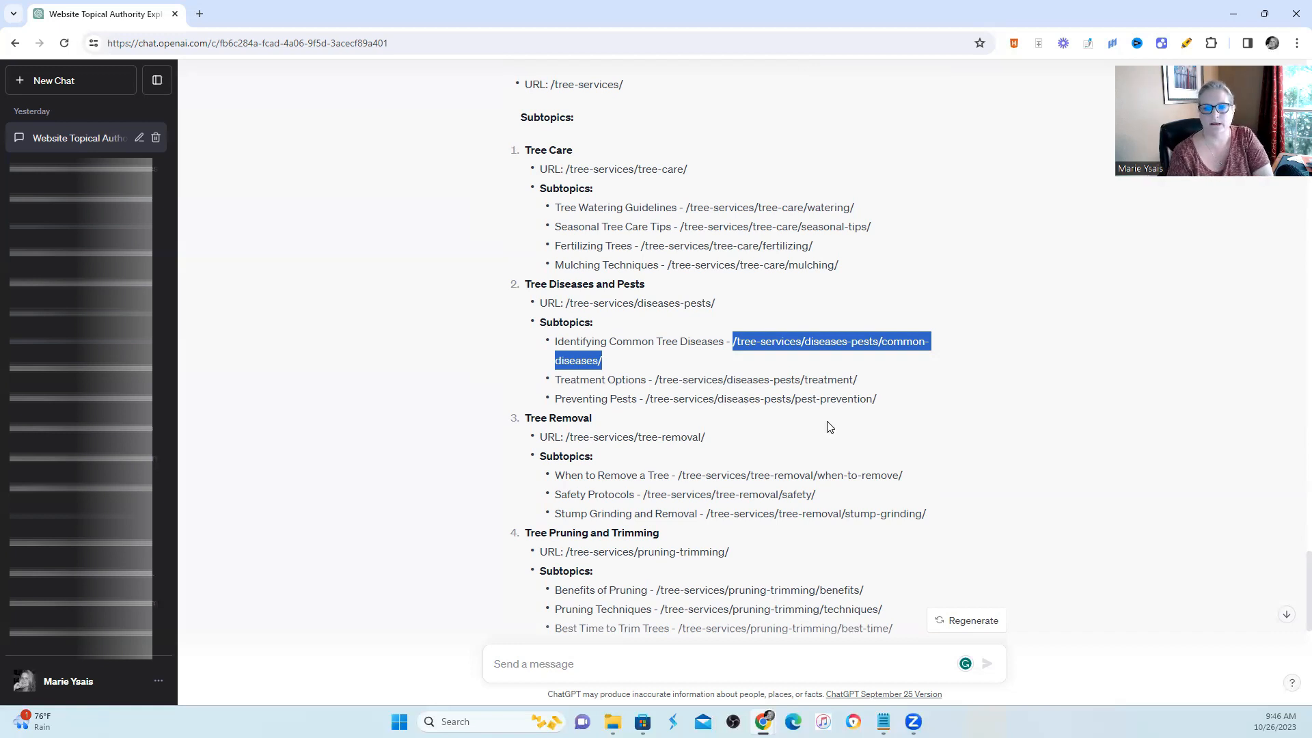
{"action": "mouse_move", "coordinate": [790, 459]}
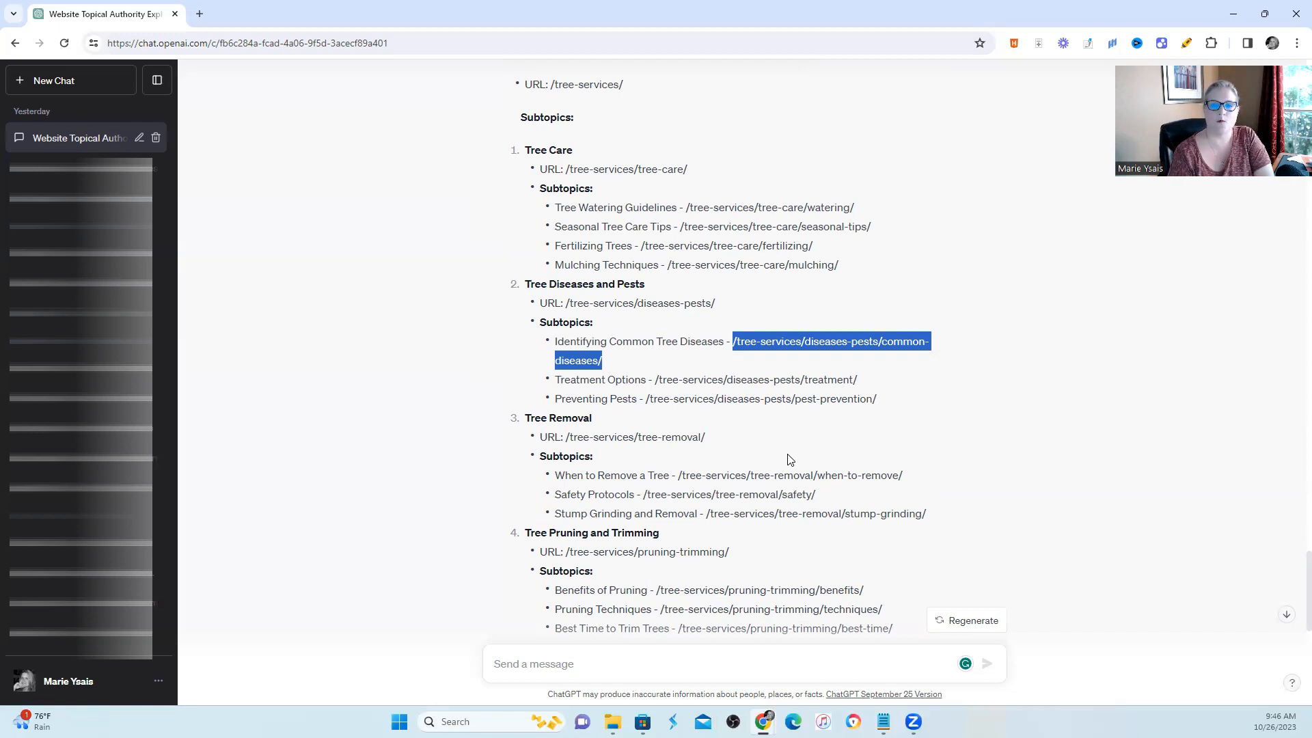
{"action": "scroll", "scroll_direction": "down", "scroll_amount": 3}
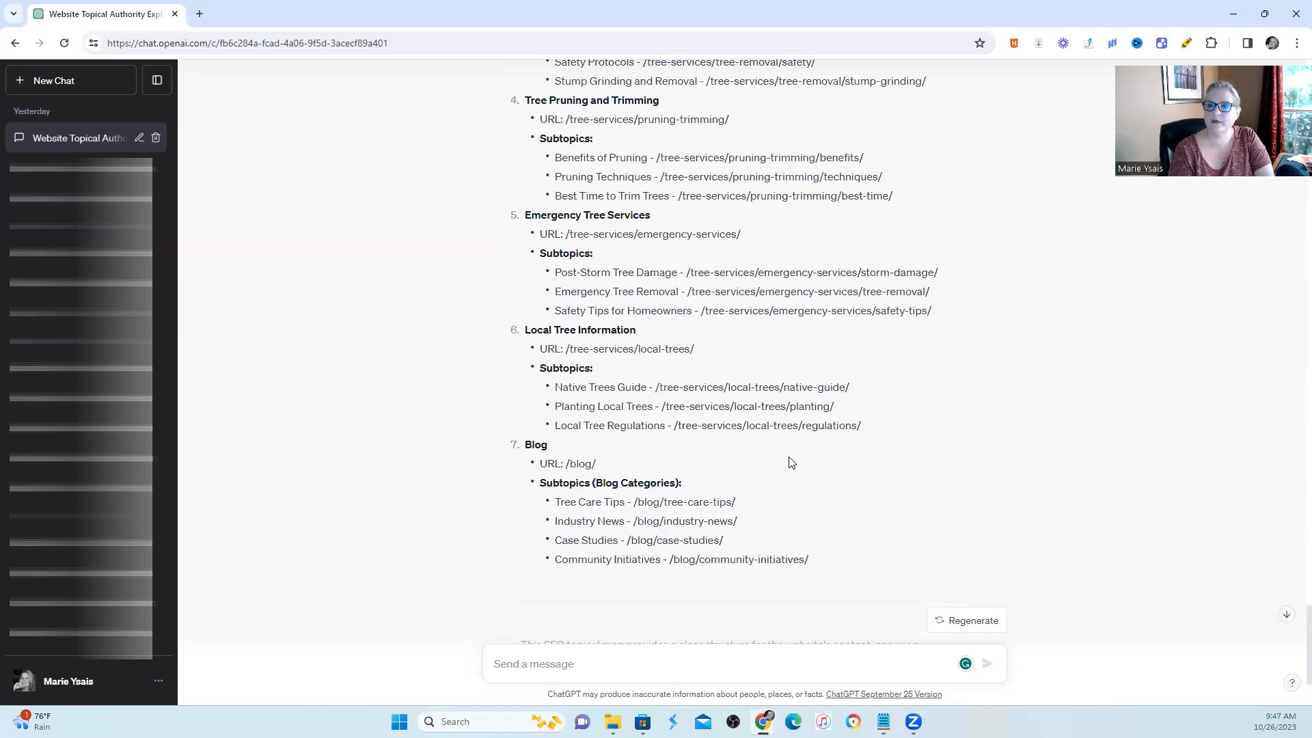
{"action": "mouse_move", "coordinate": [767, 483]}
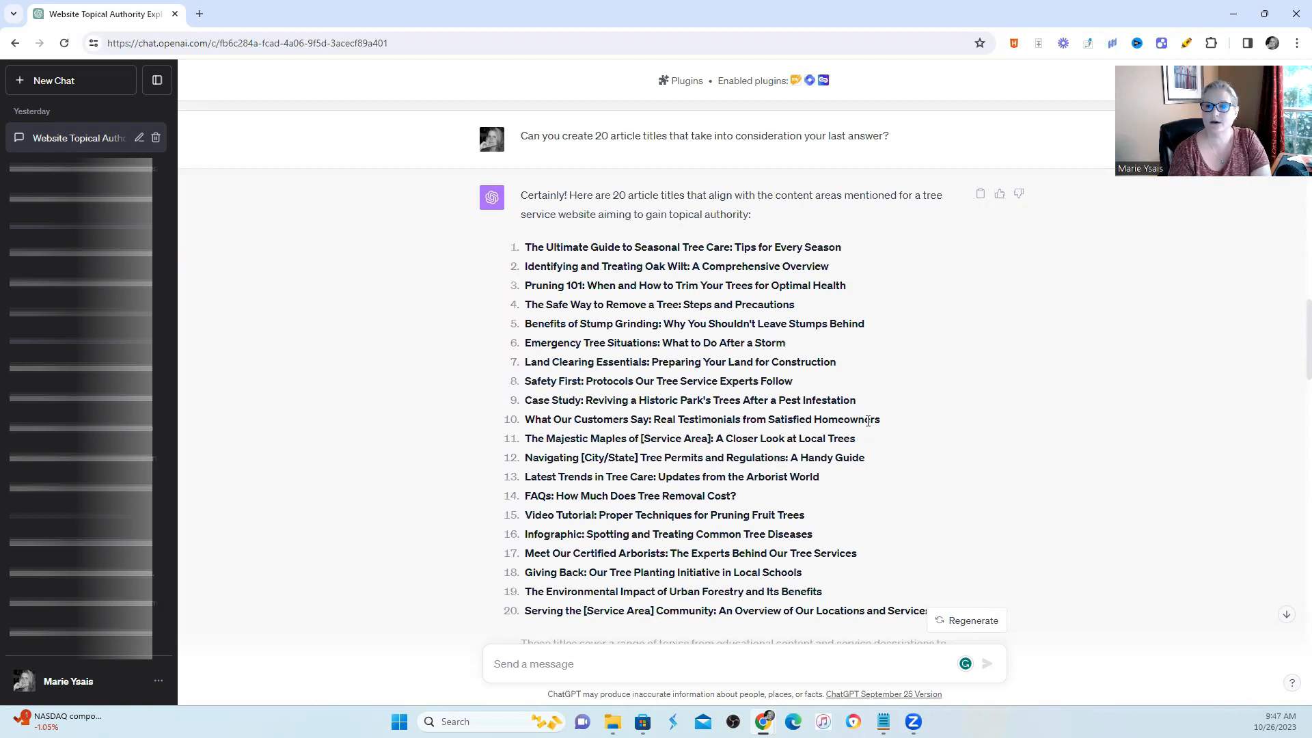
{"action": "mouse_move", "coordinate": [971, 458]}
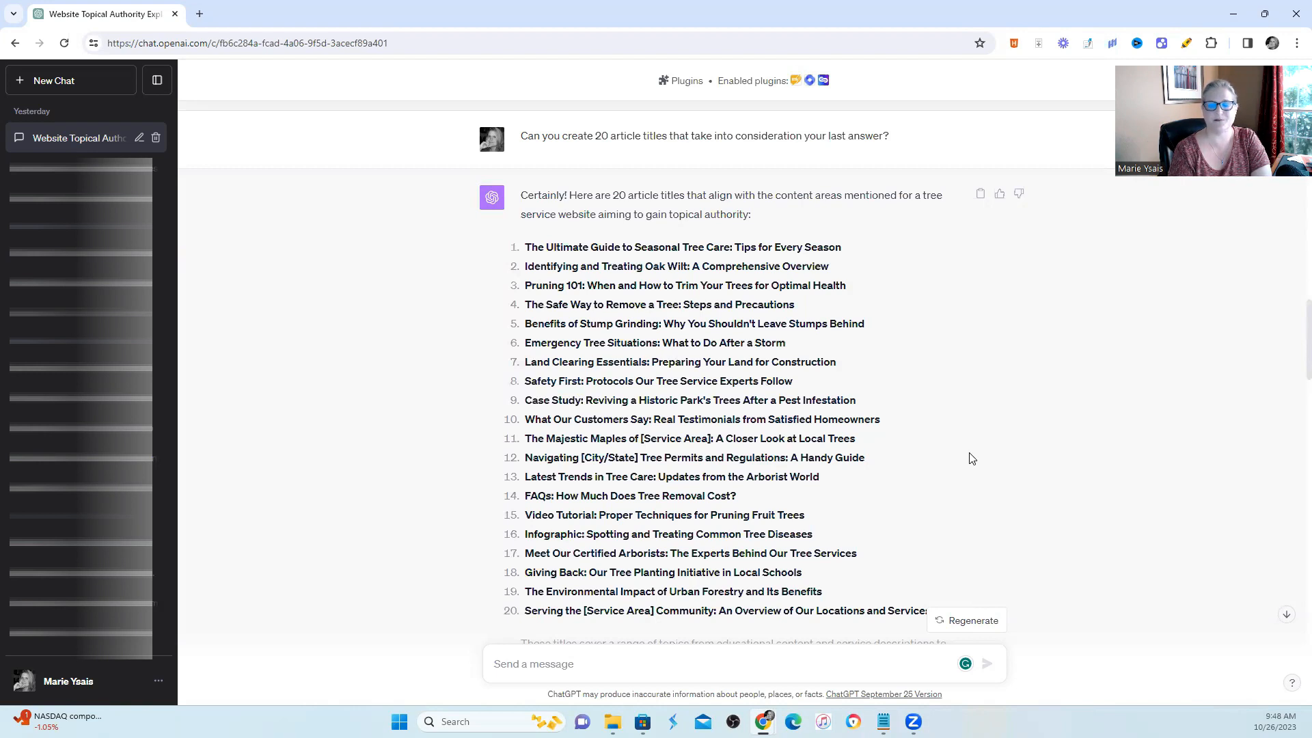
{"action": "mouse_move", "coordinate": [966, 463]}
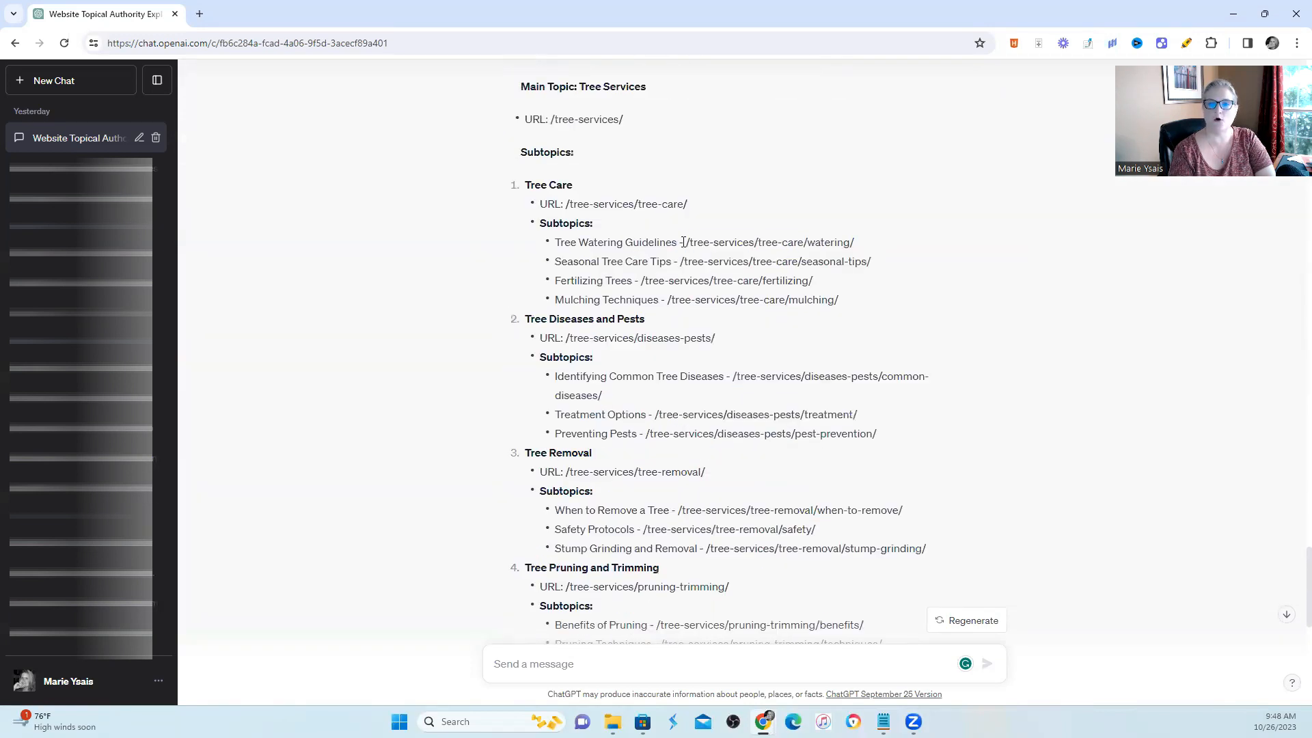
{"action": "left_click_drag", "start_coordinate": [685, 242], "coordinate": [852, 242]}
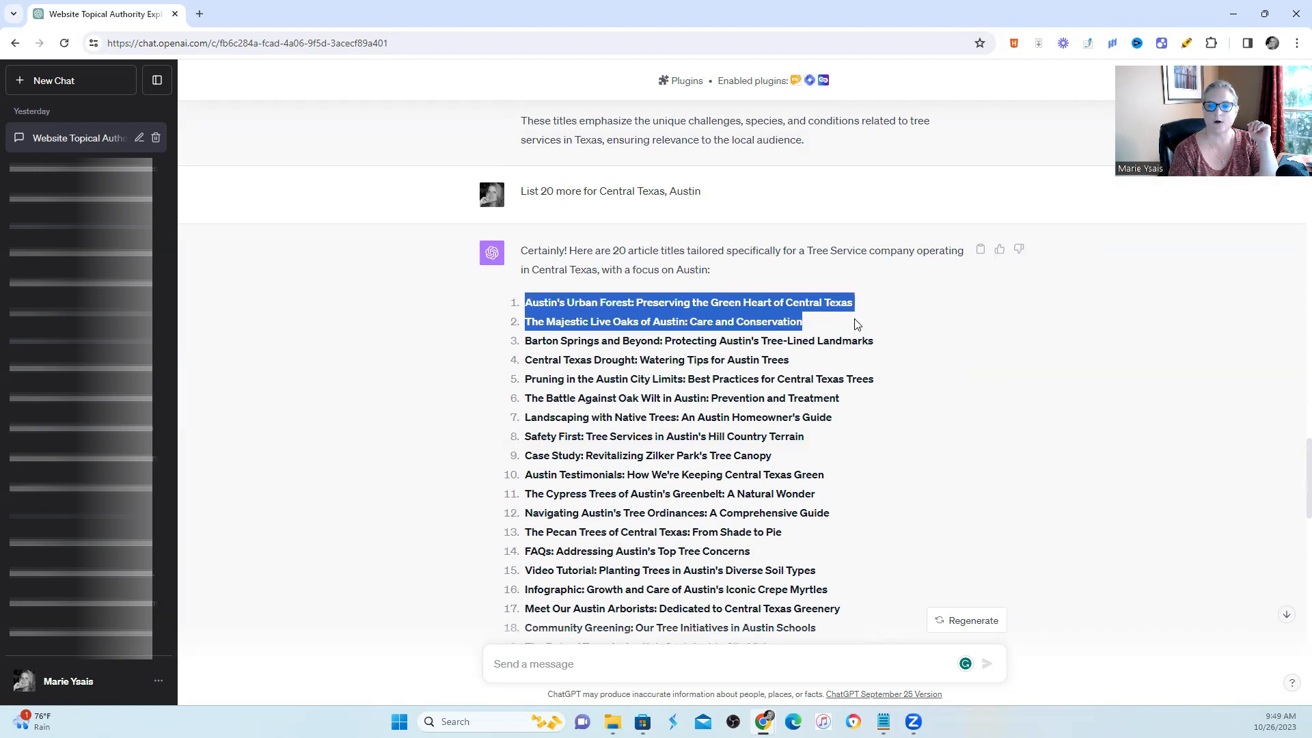
{"action": "left_click", "coordinate": [852, 312]}
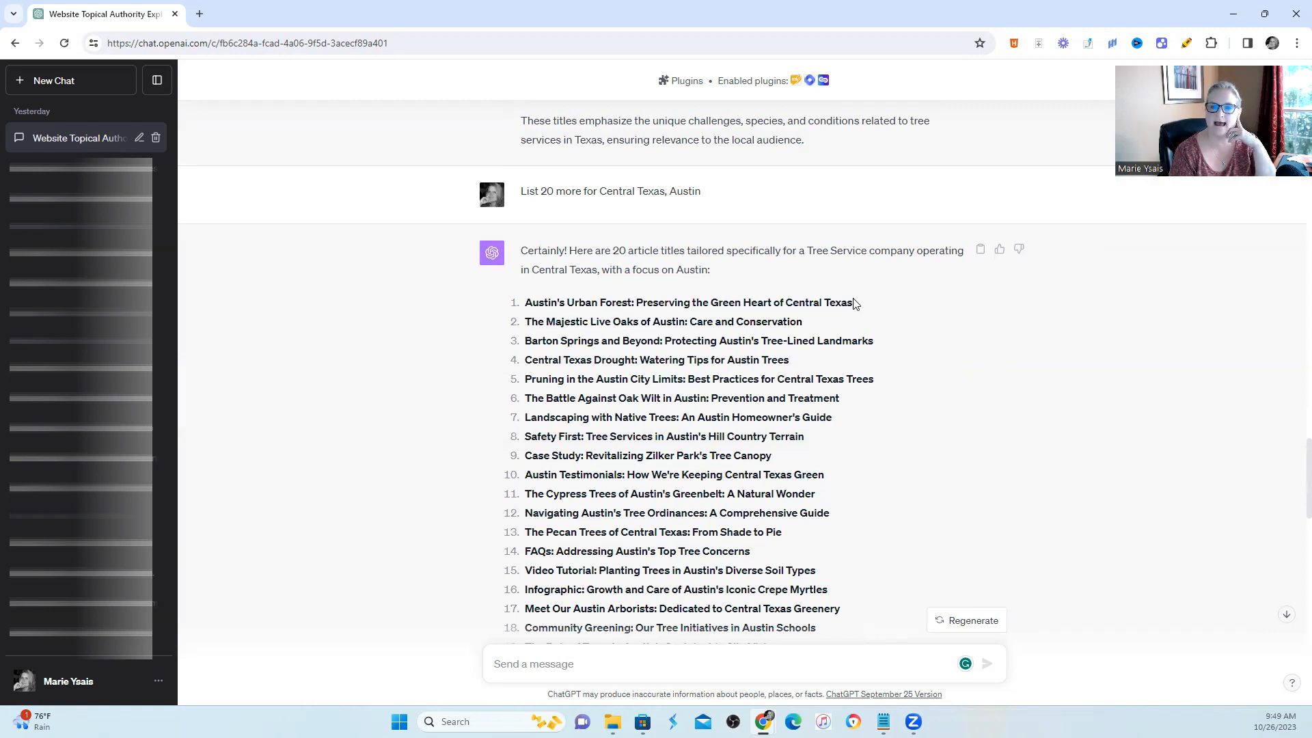
{"action": "left_click_drag", "start_coordinate": [545, 302], "coordinate": [851, 302]}
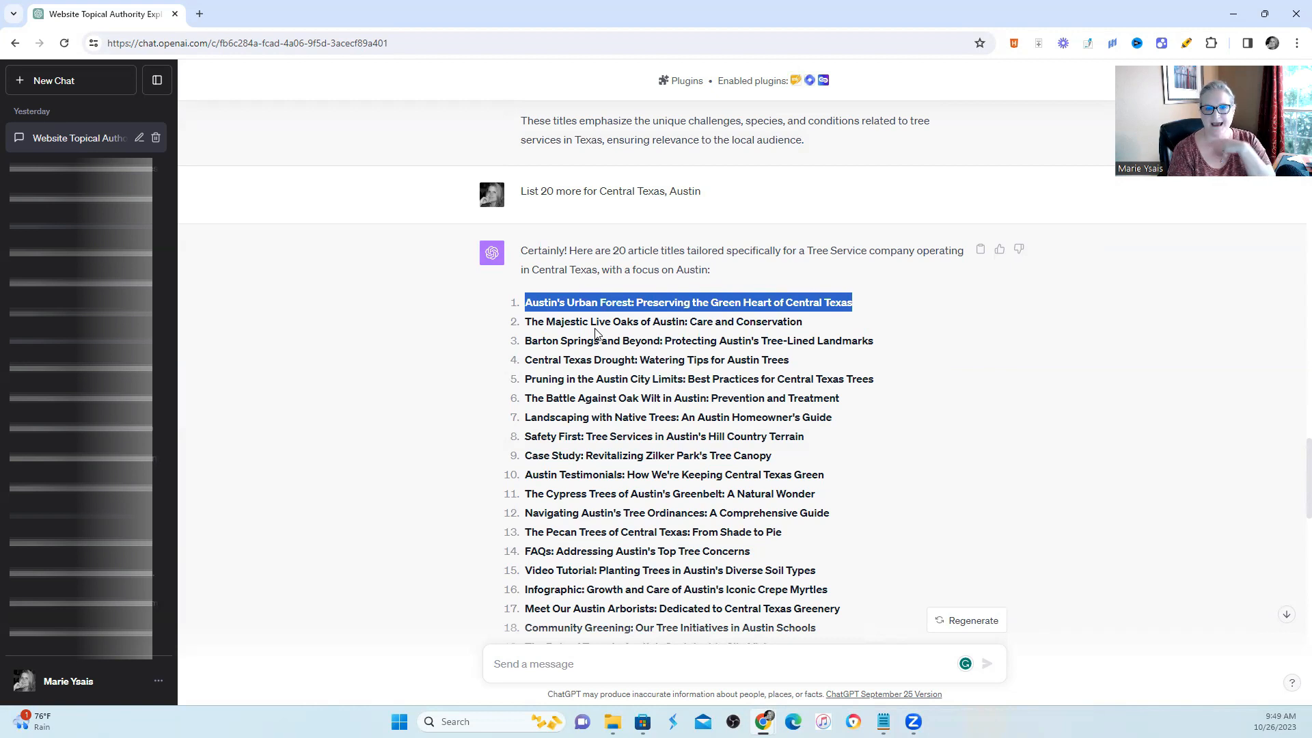
{"action": "mouse_move", "coordinate": [655, 651]}
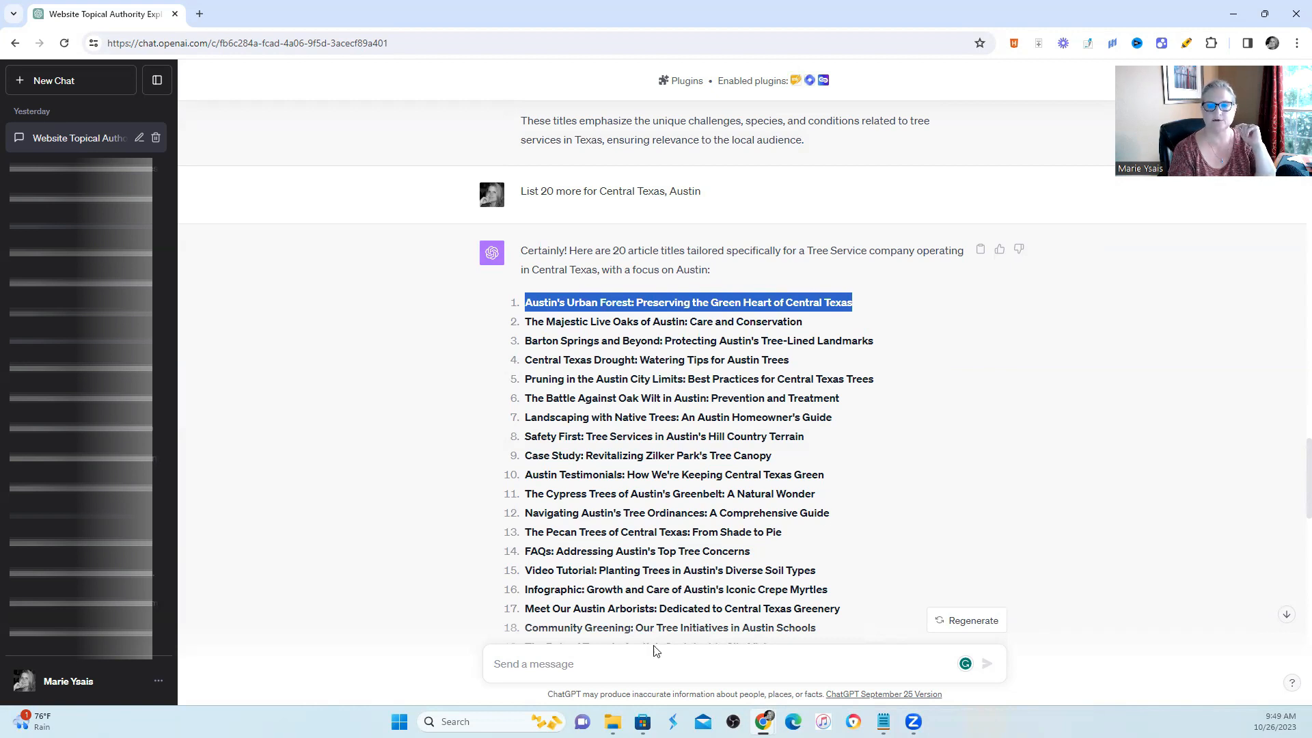
{"action": "scroll", "scroll_direction": "down", "scroll_amount": 3}
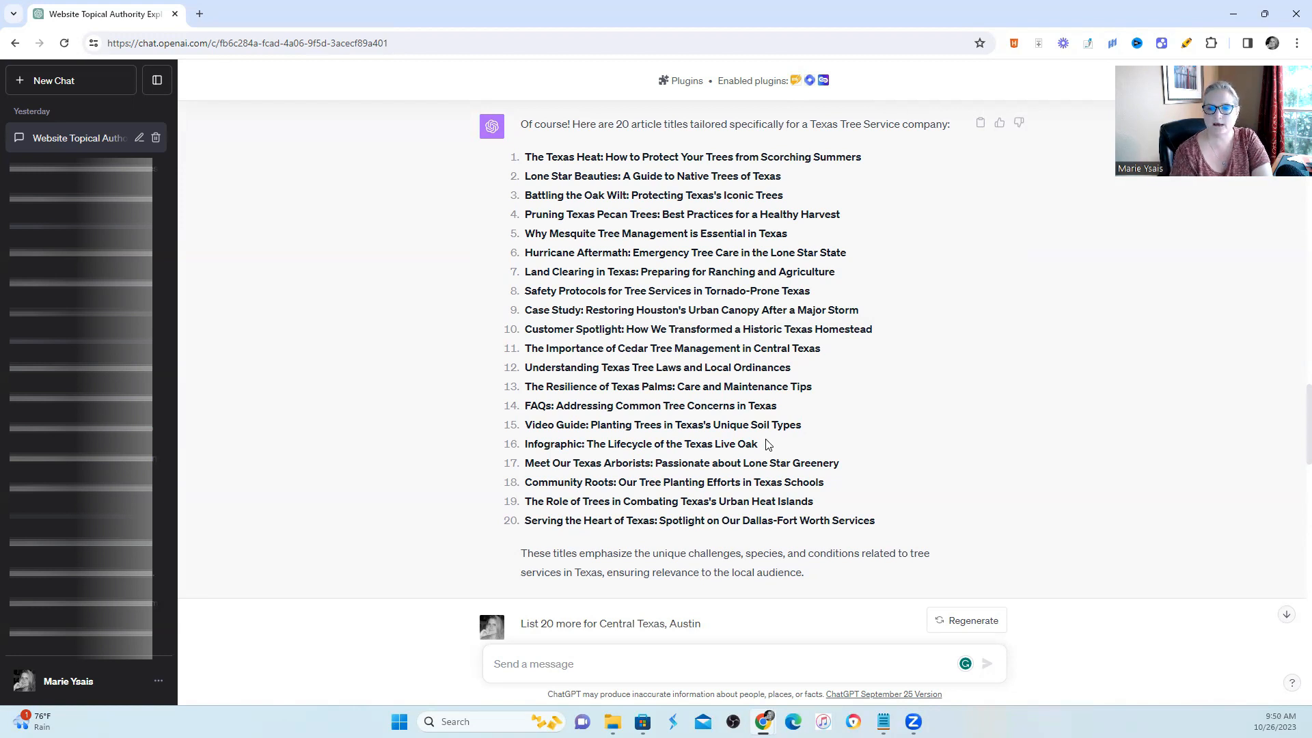
{"action": "mouse_move", "coordinate": [734, 361]}
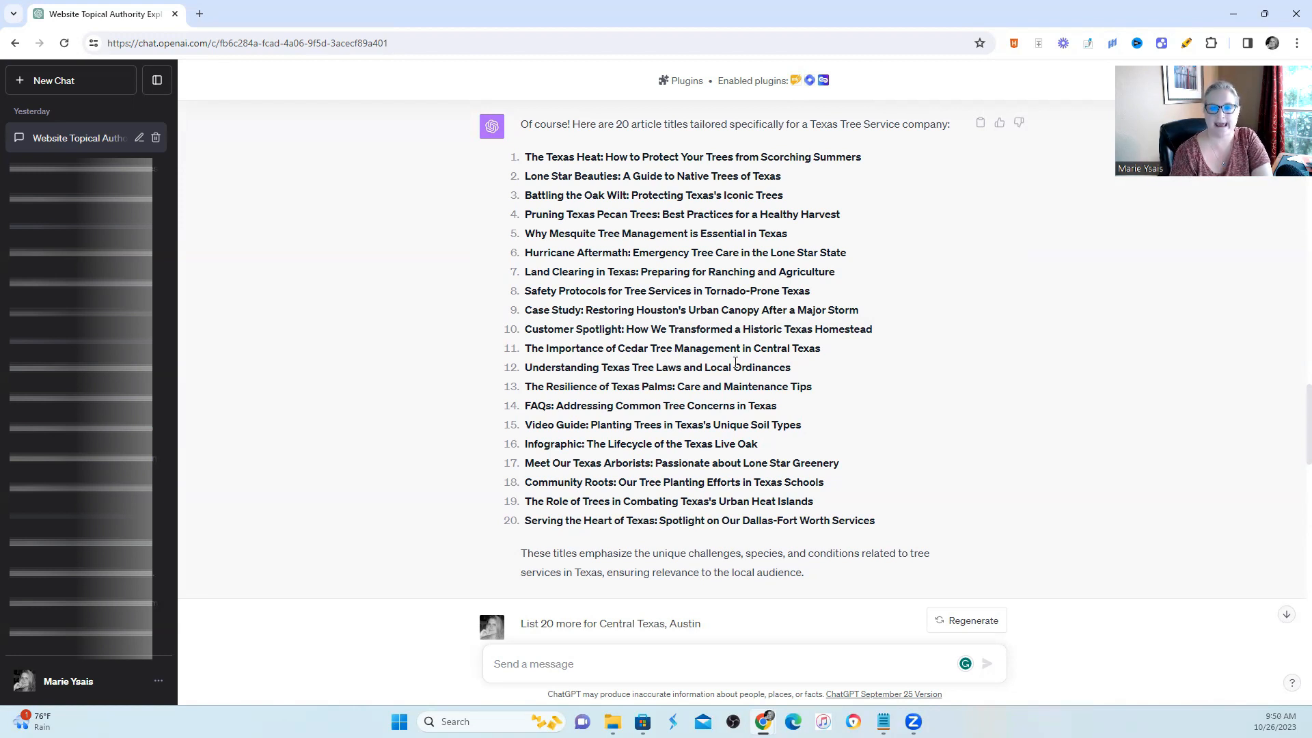
{"action": "scroll", "scroll_direction": "down", "scroll_amount": 3}
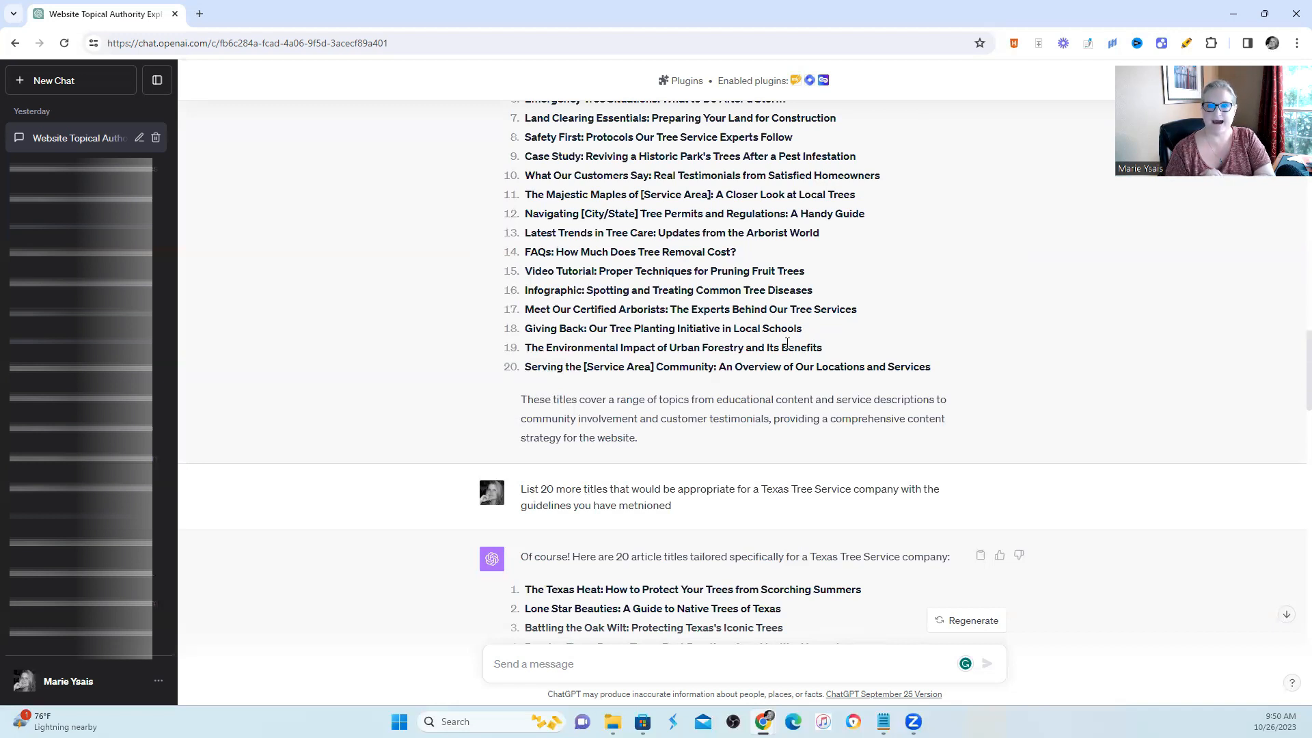
{"action": "mouse_move", "coordinate": [753, 457]}
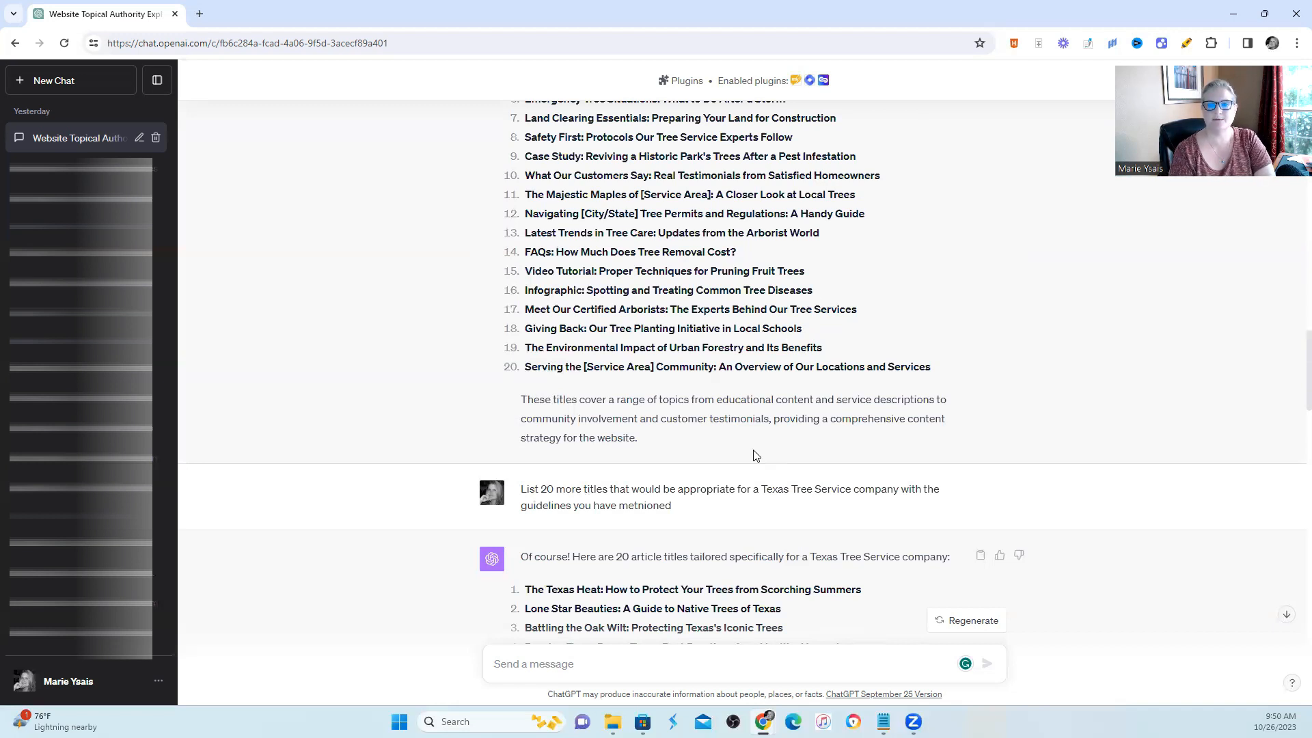